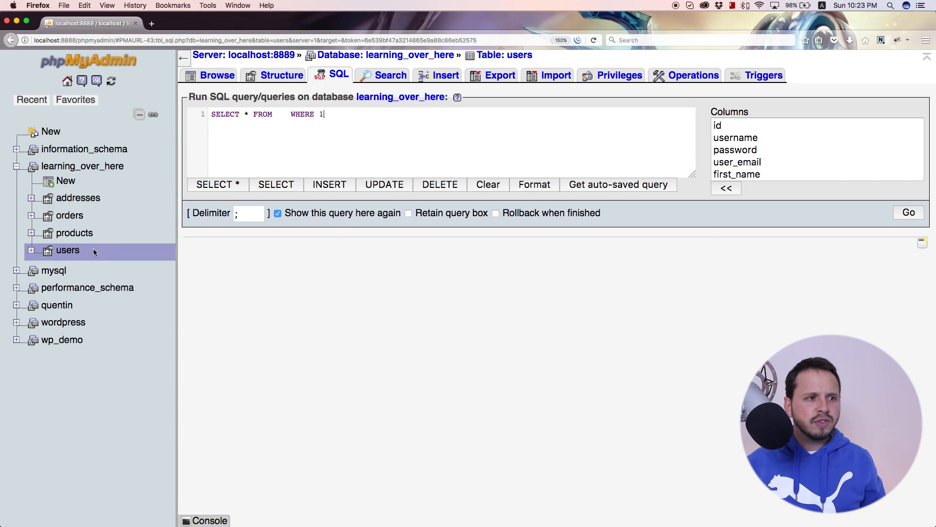
Check the users table's columns and clear the SQL editor for a new query
{"action": "left_click", "coordinate": [282, 75]}
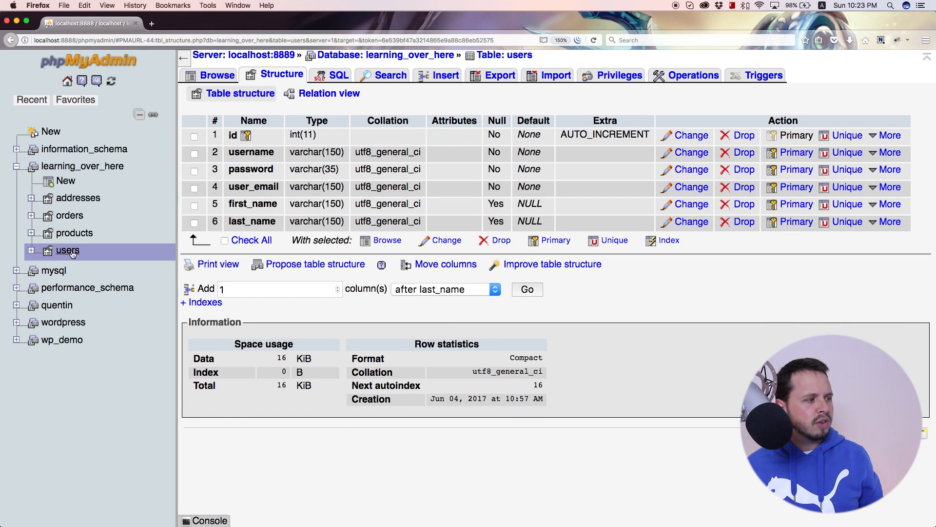
{"action": "left_click", "coordinate": [331, 75]}
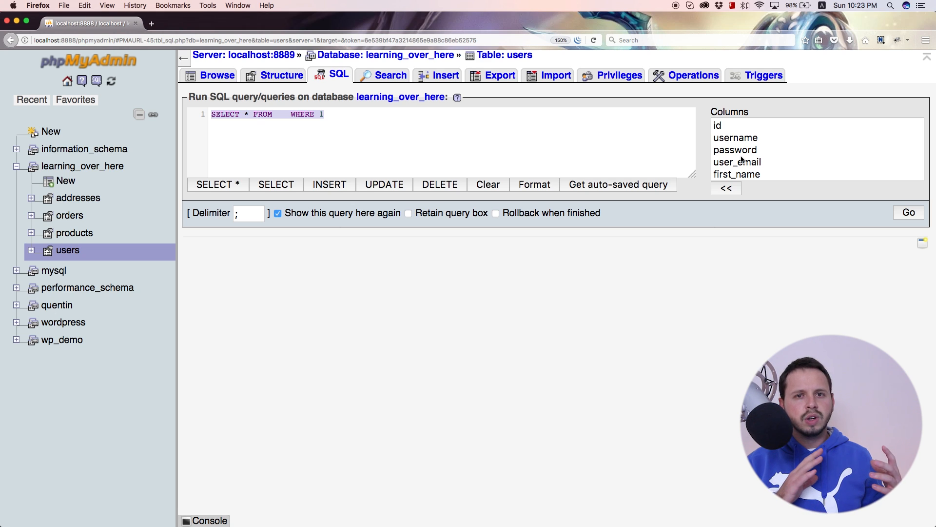
{"action": "left_click", "coordinate": [488, 185]}
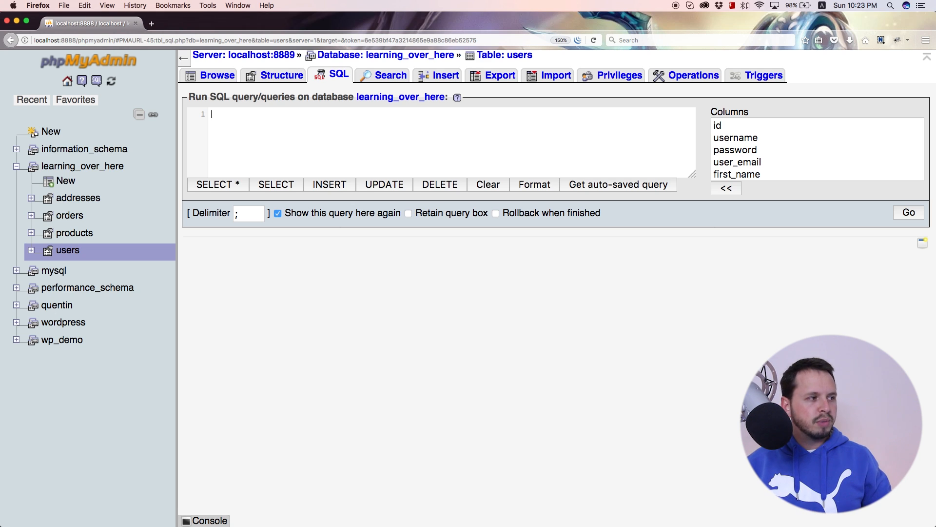
Write SELECT COUNT(`username`) FROM `users` in the query box
{"action": "type", "text": "SELECT"}
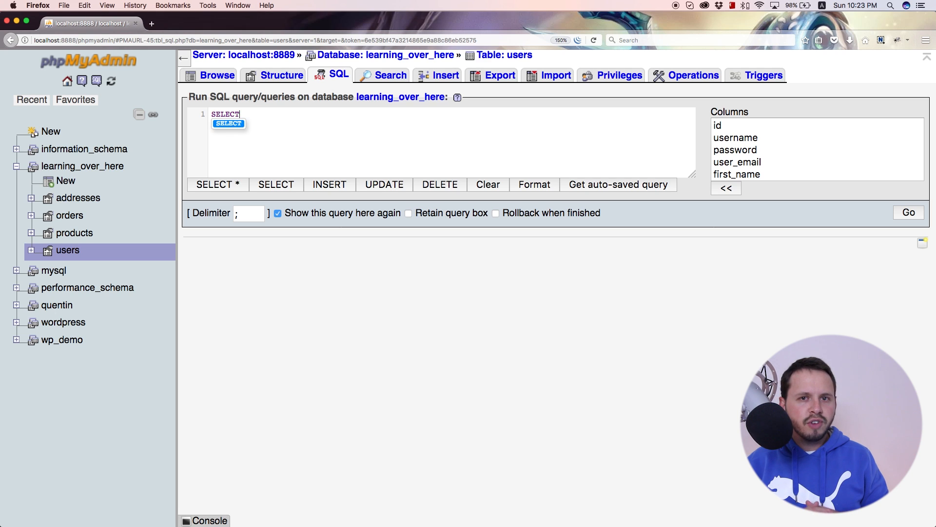
{"action": "type", "text": "coun"}
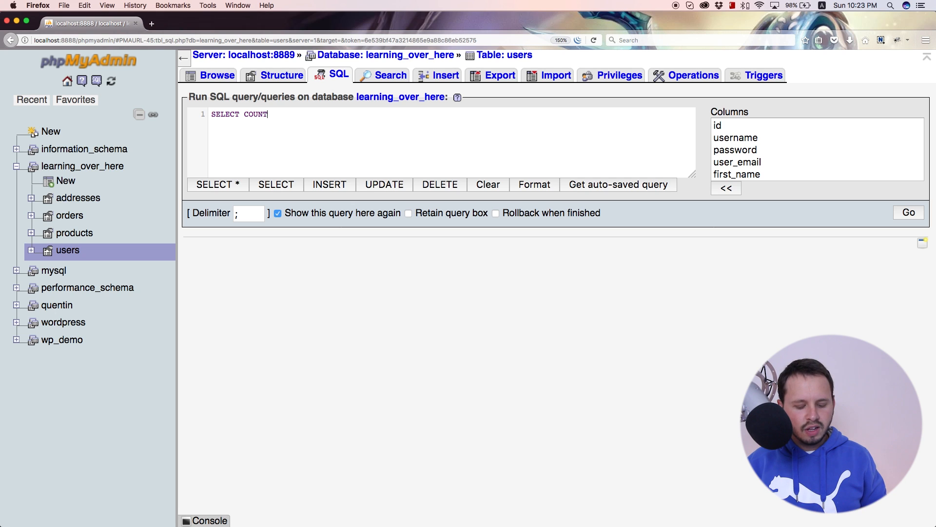
{"action": "type", "text": "()"}
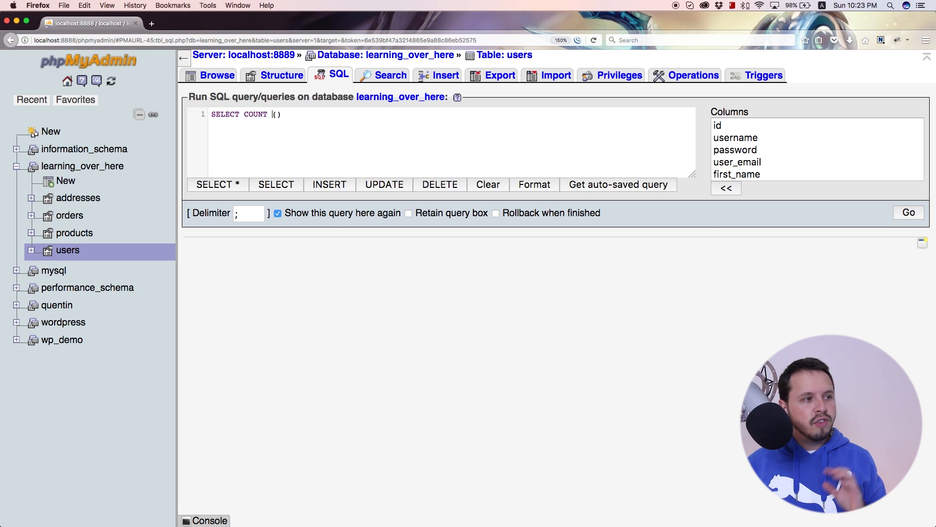
{"action": "mouse_move", "coordinate": [284, 124]}
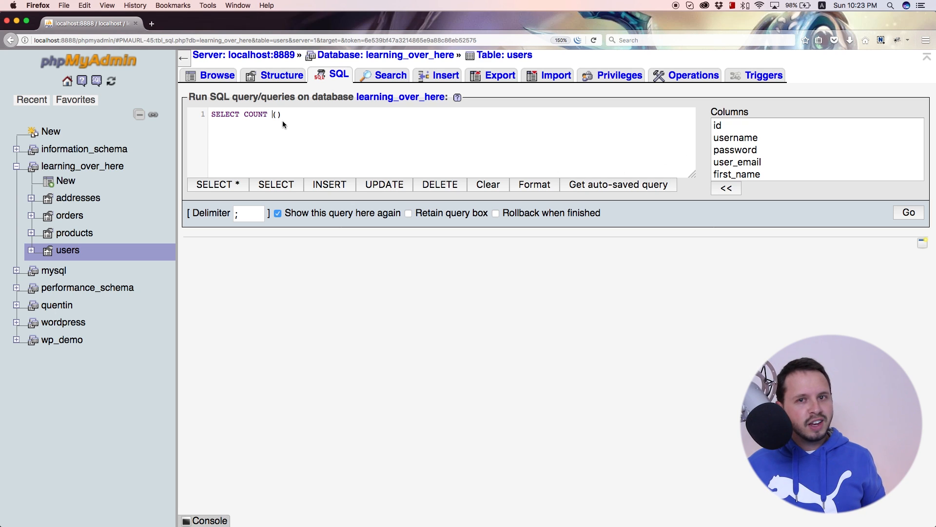
{"action": "mouse_move", "coordinate": [283, 116]}
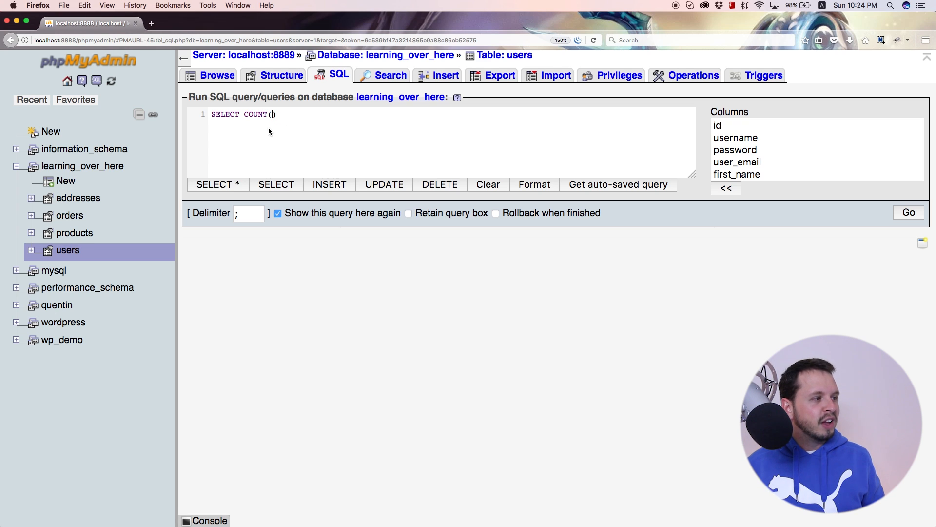
{"action": "mouse_move", "coordinate": [382, 144]}
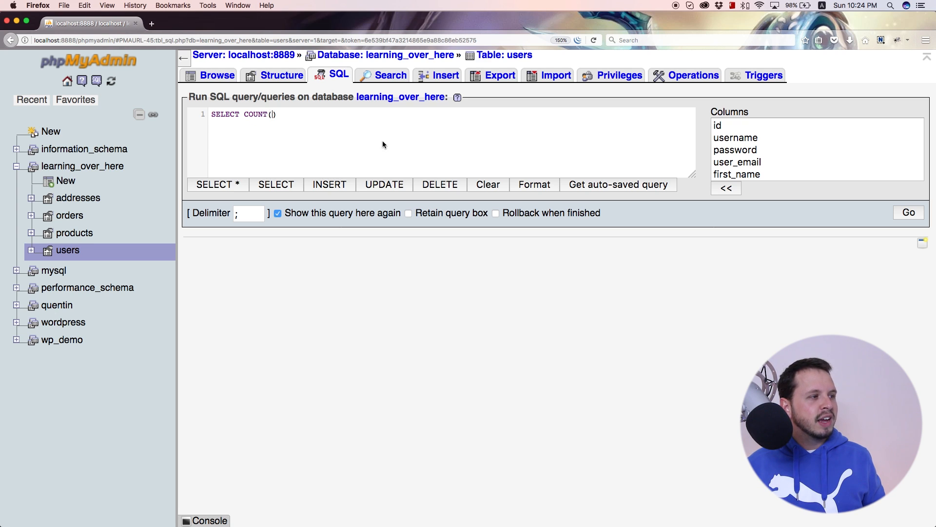
{"action": "mouse_move", "coordinate": [269, 121]}
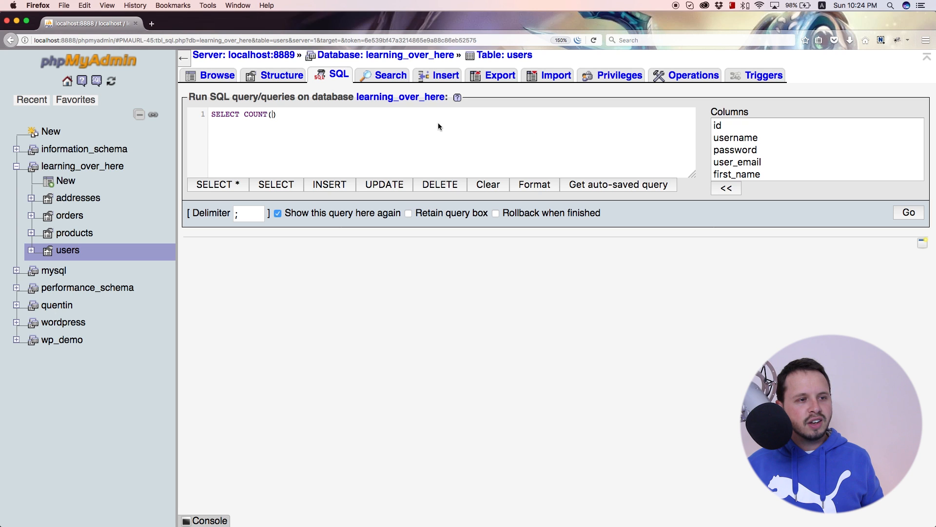
{"action": "type", "text": "`"}
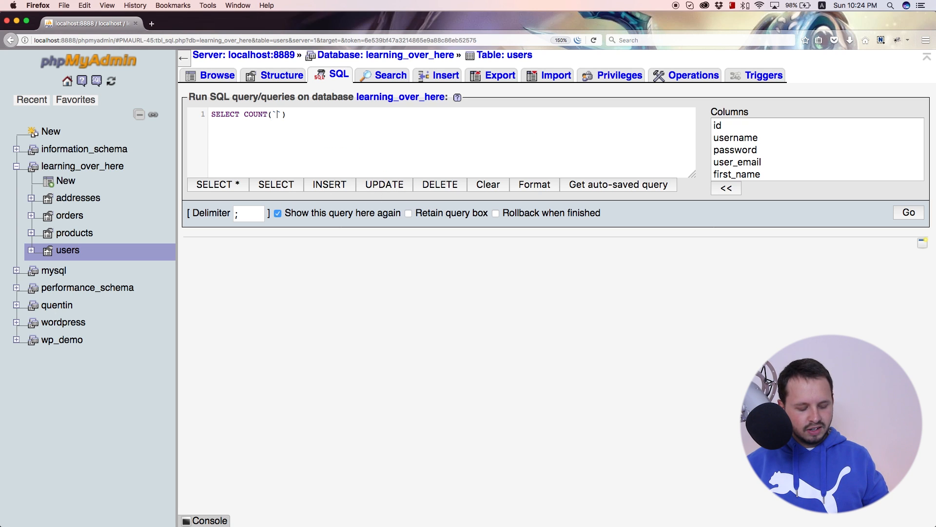
{"action": "type", "text": "usernam"}
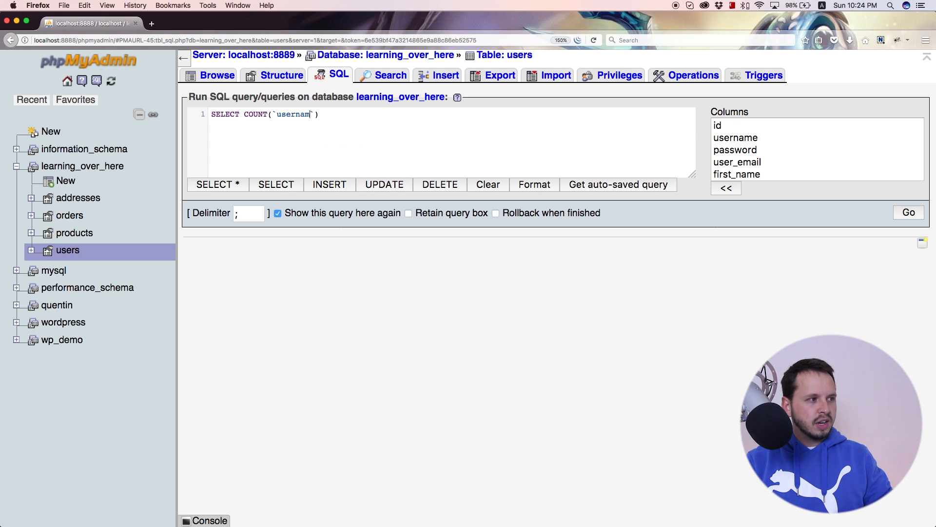
{"action": "type", "text": "e)"}
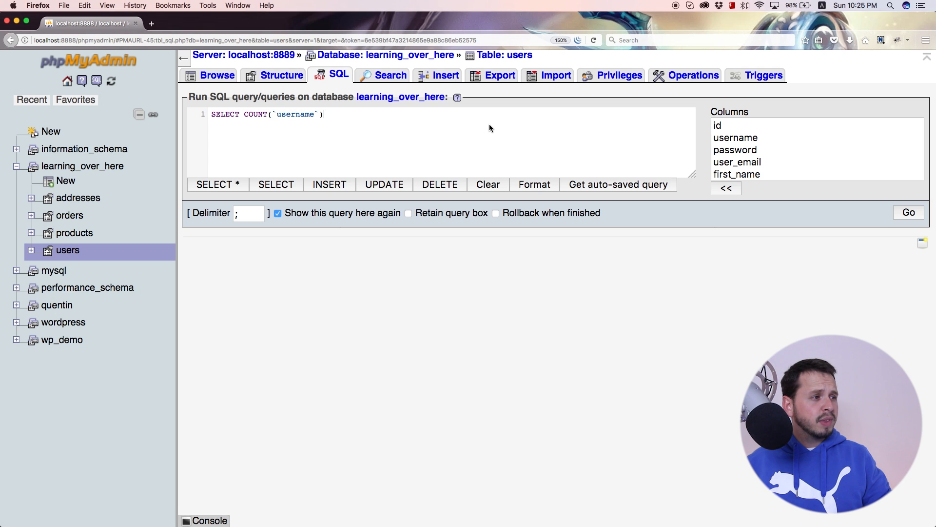
{"action": "type", "text": "FROM"}
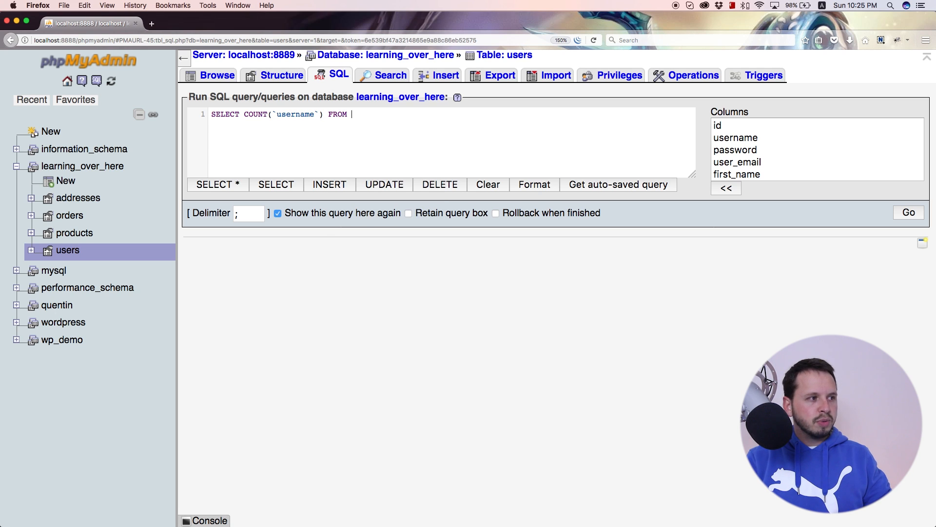
{"action": "type", "text": "`user`"}
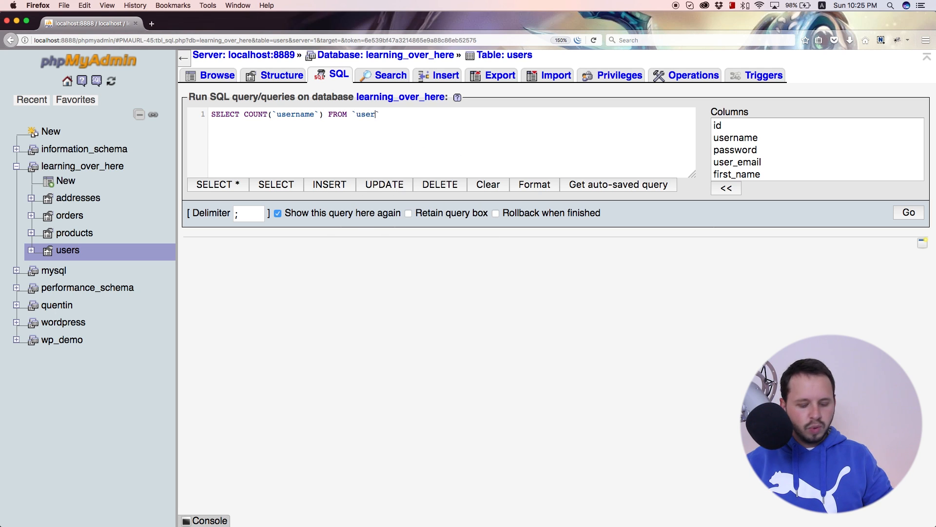
{"action": "type", "text": "s"}
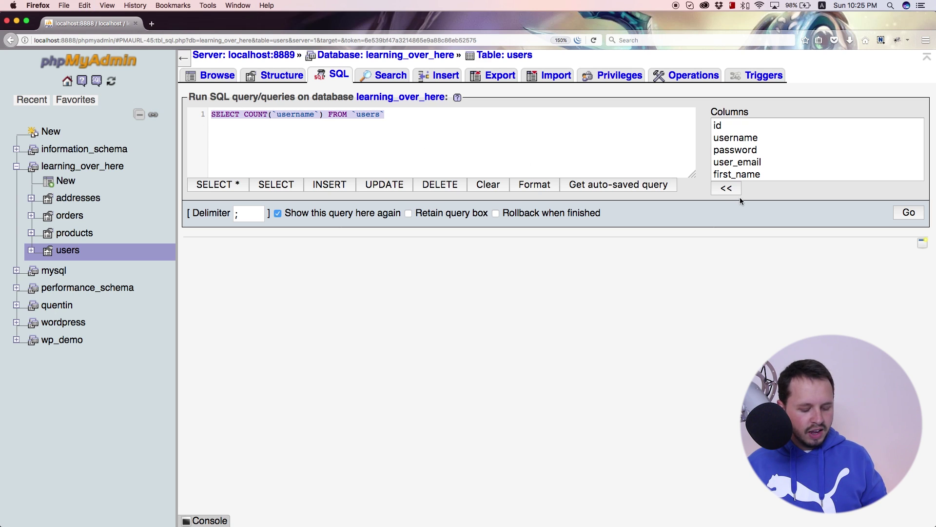
{"action": "mouse_move", "coordinate": [917, 225]}
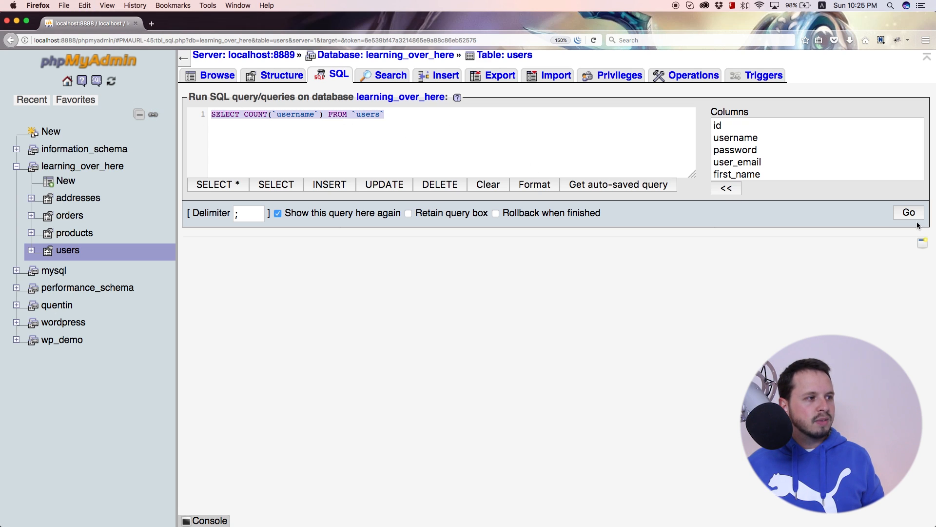
Run the username count query, returning a single value of 15
{"action": "left_click", "coordinate": [907, 213]}
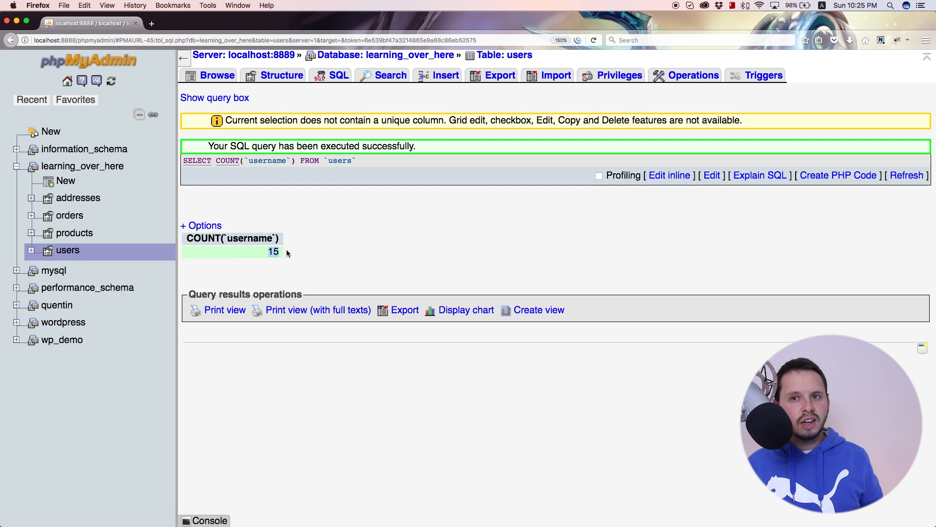
{"action": "mouse_move", "coordinate": [338, 75]}
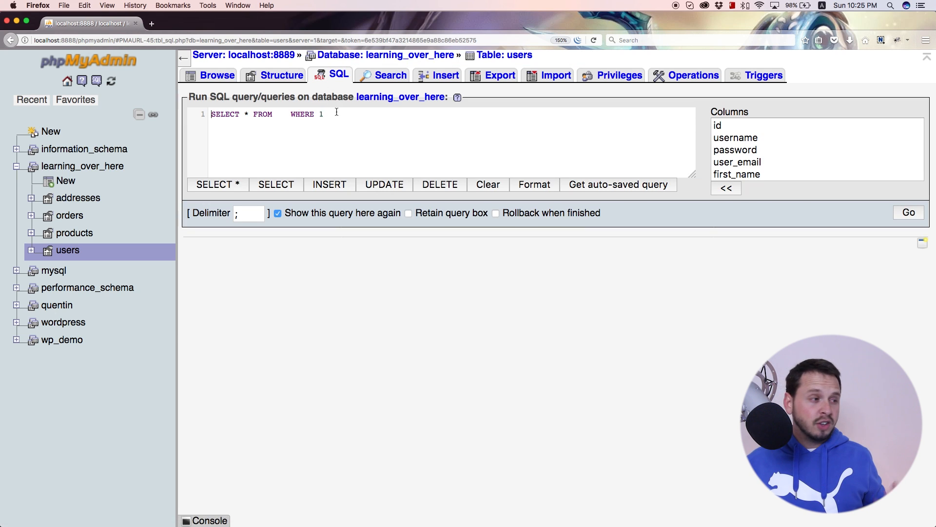
Write SELECT COUNT(`username`) FROM `users` WHERE `username`='quentin92' in the query box
{"action": "type", "text": "SELECT COUNT(`username`) FROM `users`"}
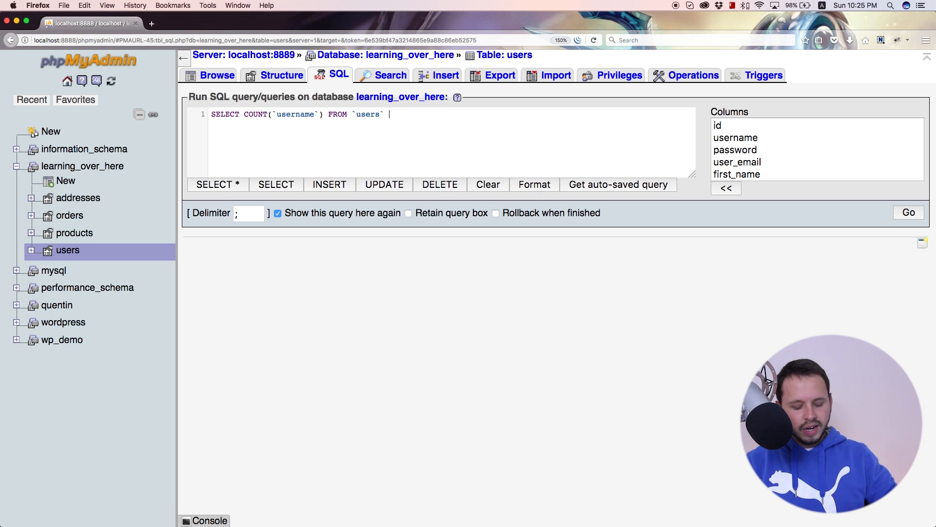
{"action": "type", "text": "WHERE"}
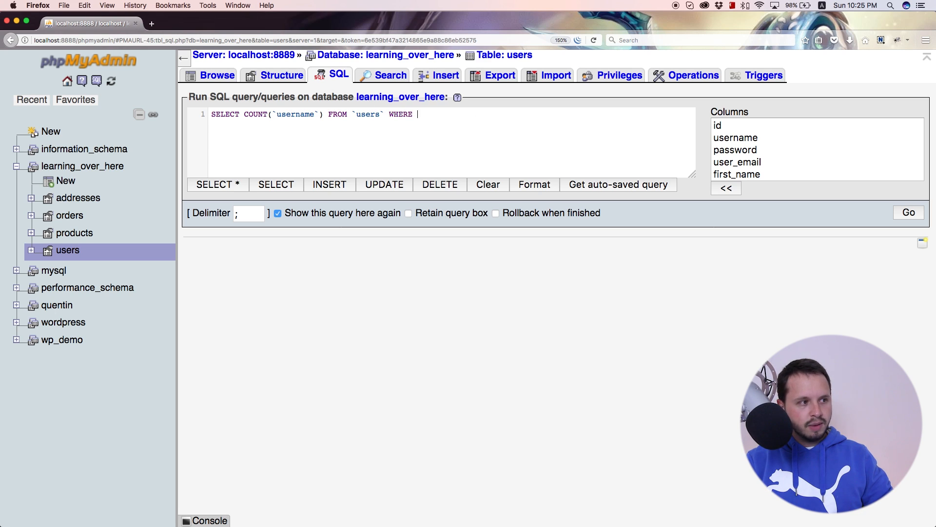
{"action": "type", "text": "`u"}
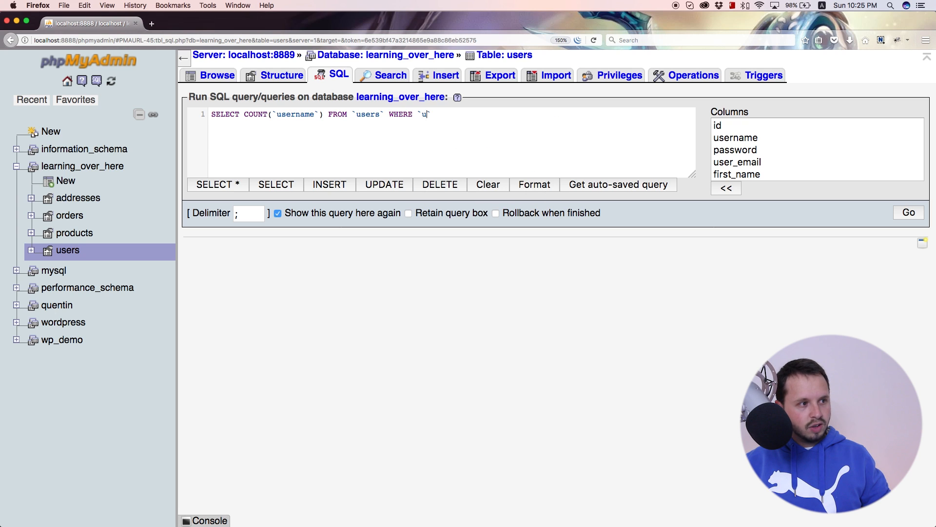
{"action": "type", "text": "sername`"}
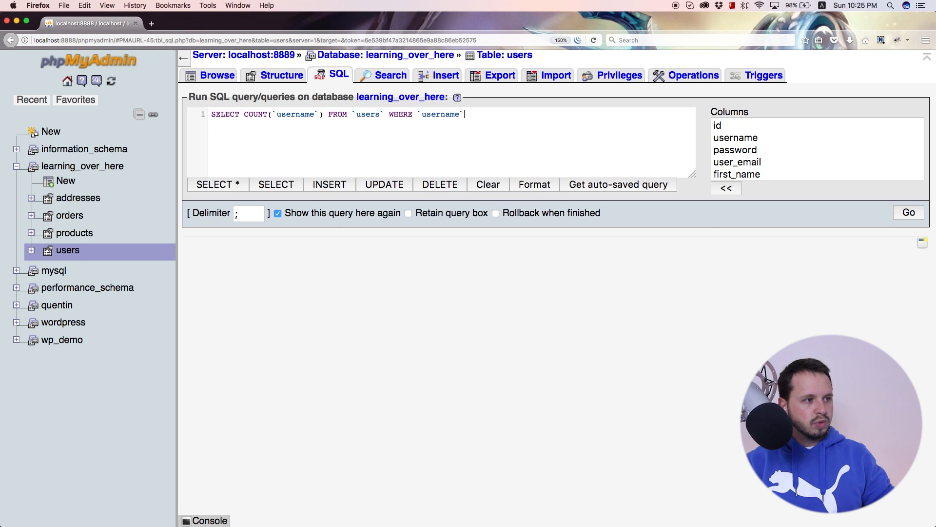
{"action": "type", "text": "='"}
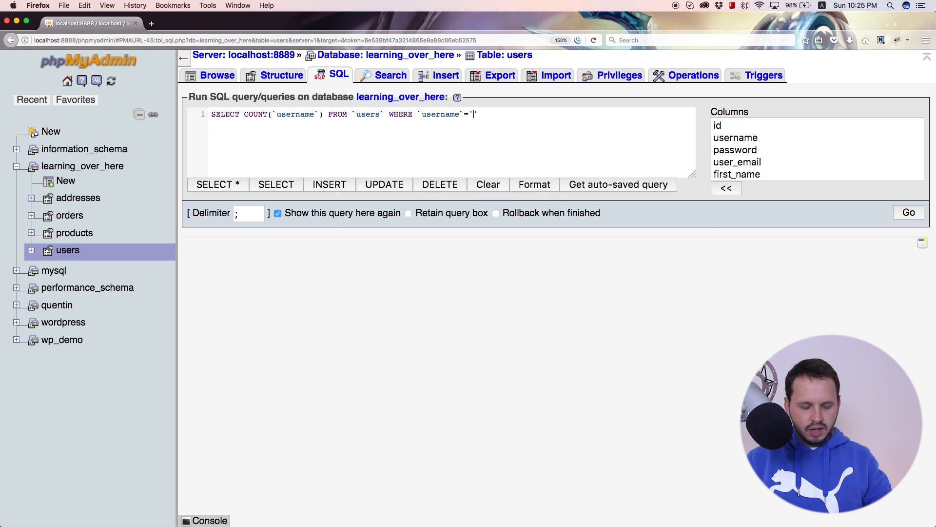
{"action": "type", "text": "quentin"}
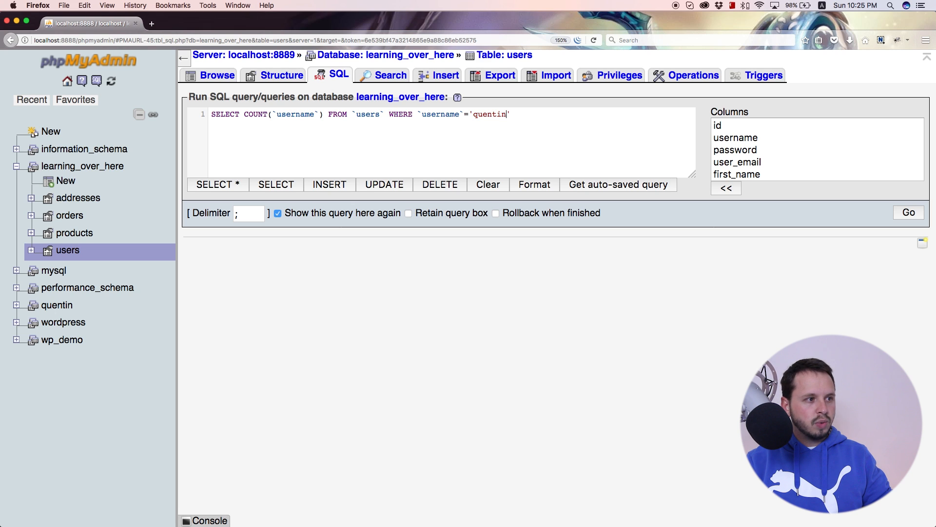
{"action": "type", "text": "92"}
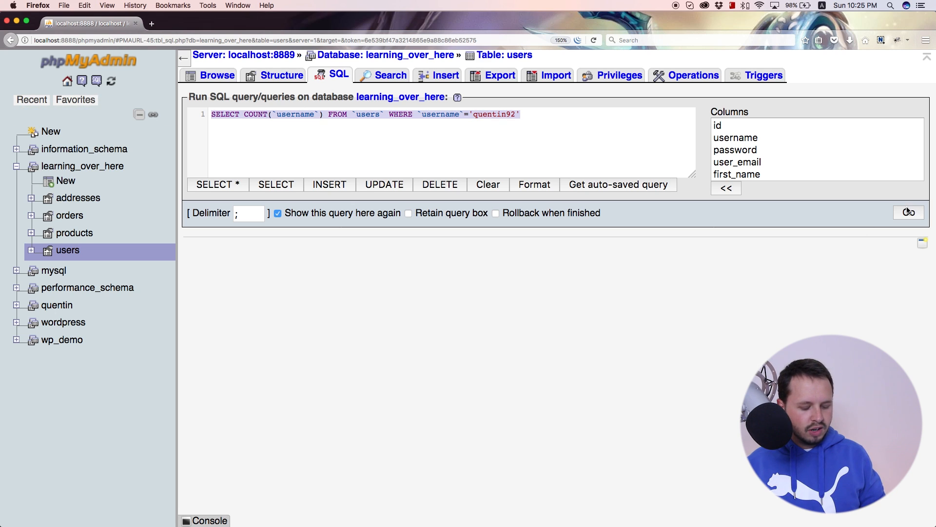
{"action": "left_click", "coordinate": [908, 211]}
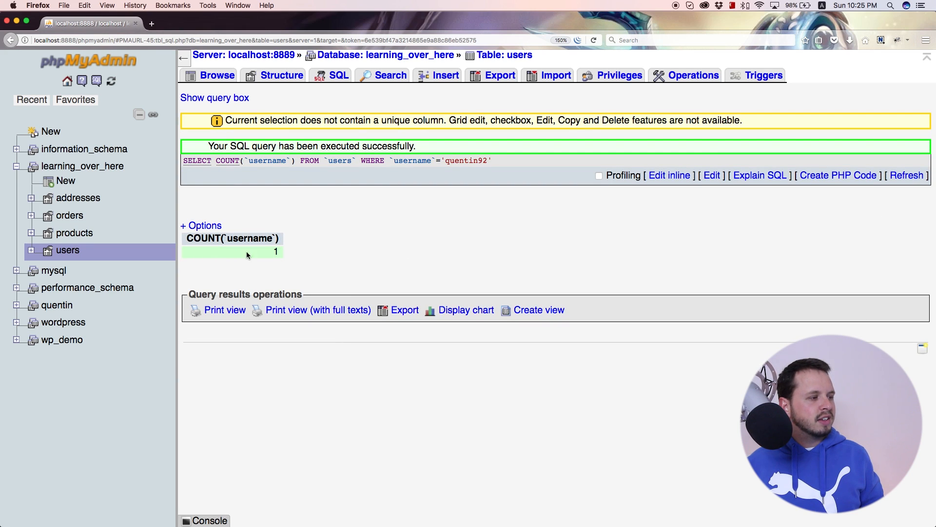
{"action": "mouse_move", "coordinate": [467, 161]}
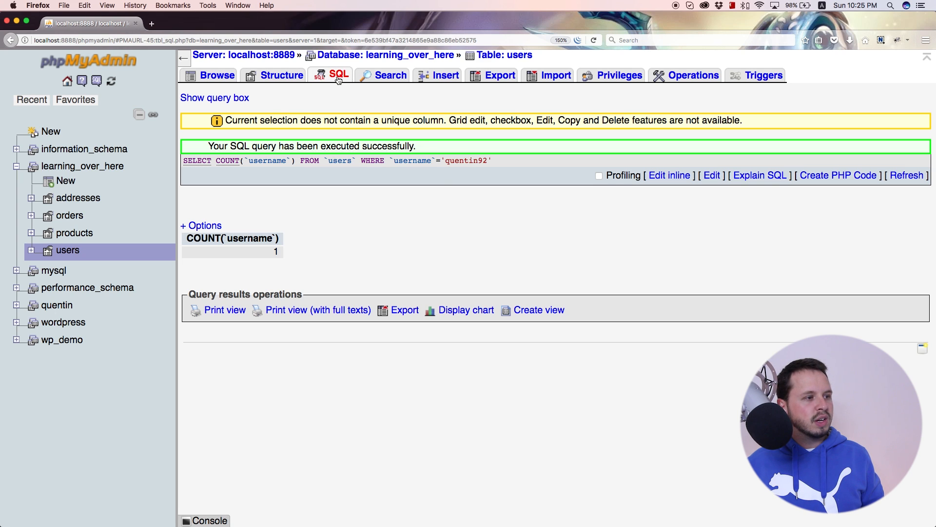
Reload the count query restricted to username 'quentin92' in the users SQL editor
{"action": "left_click", "coordinate": [333, 75]}
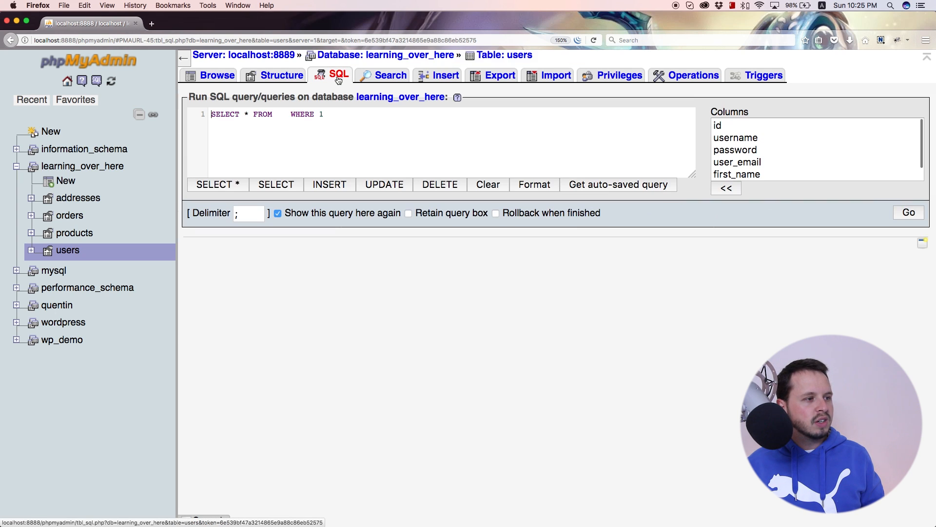
{"action": "type", "text": "SELECT COUNT(`username`) FROM `users` WHERE `username`='quentin92'"}
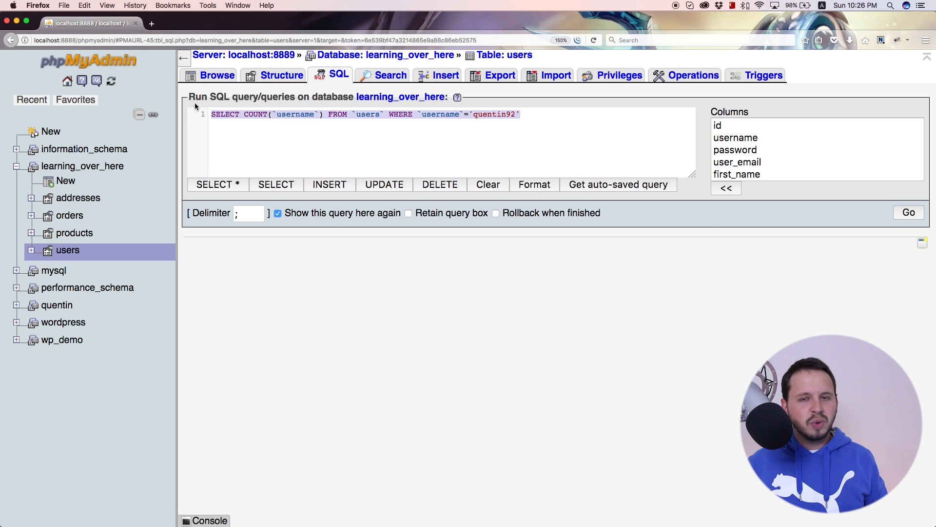
{"action": "mouse_move", "coordinate": [392, 147]}
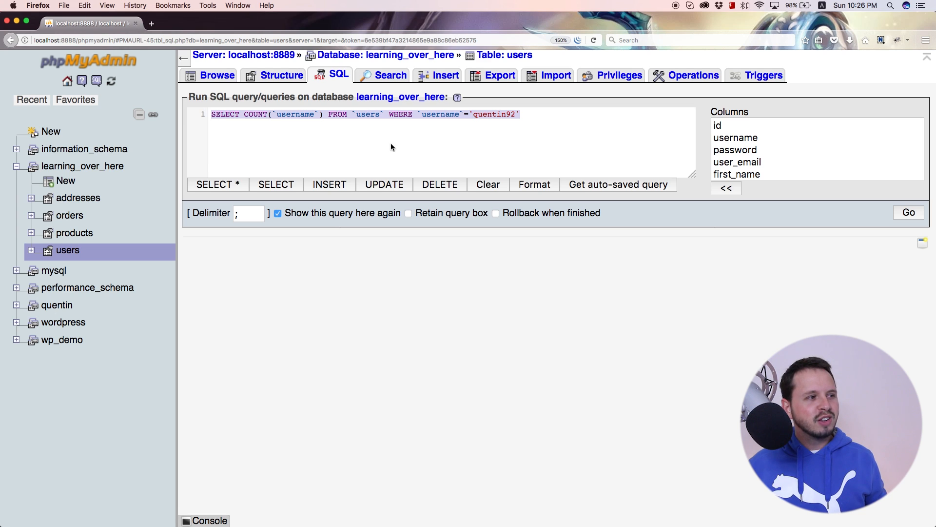
{"action": "mouse_move", "coordinate": [478, 145]}
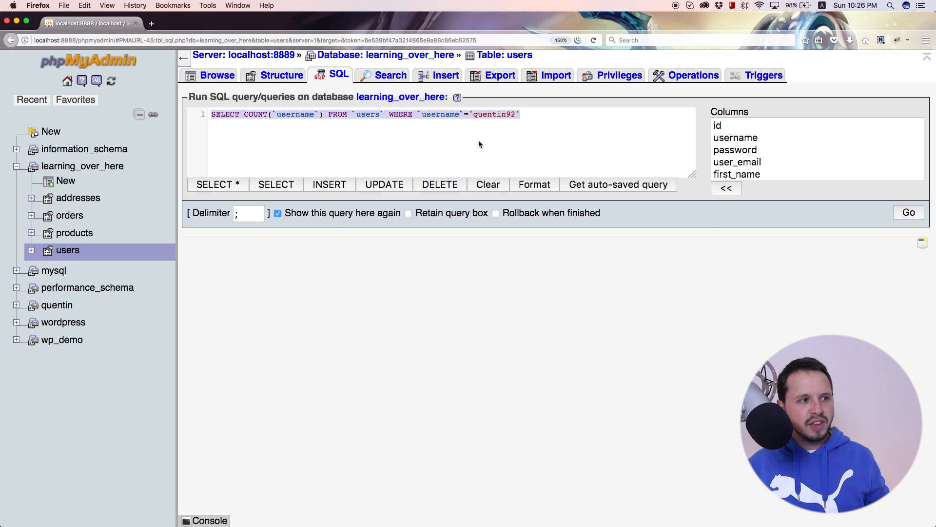
{"action": "left_click", "coordinate": [519, 114]}
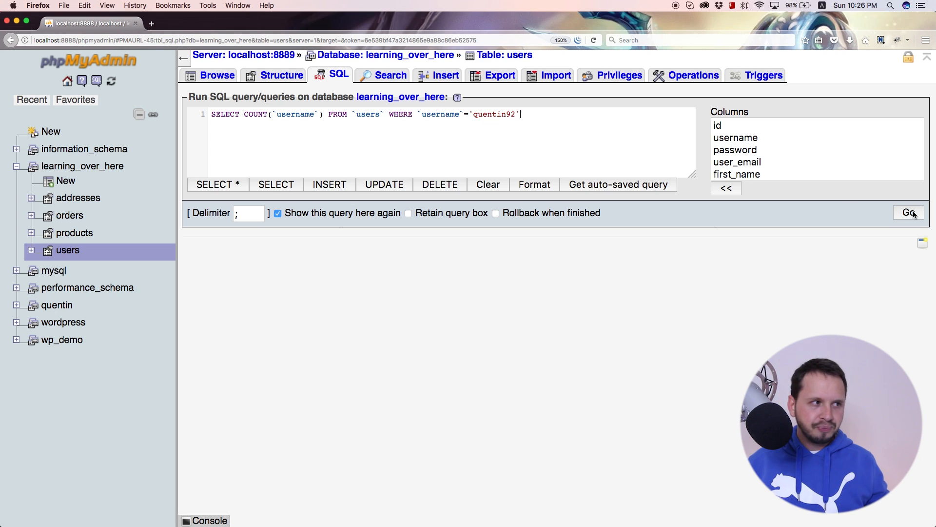
Run the 'quentin92' username count, returning a single match of 1
{"action": "left_click", "coordinate": [909, 213]}
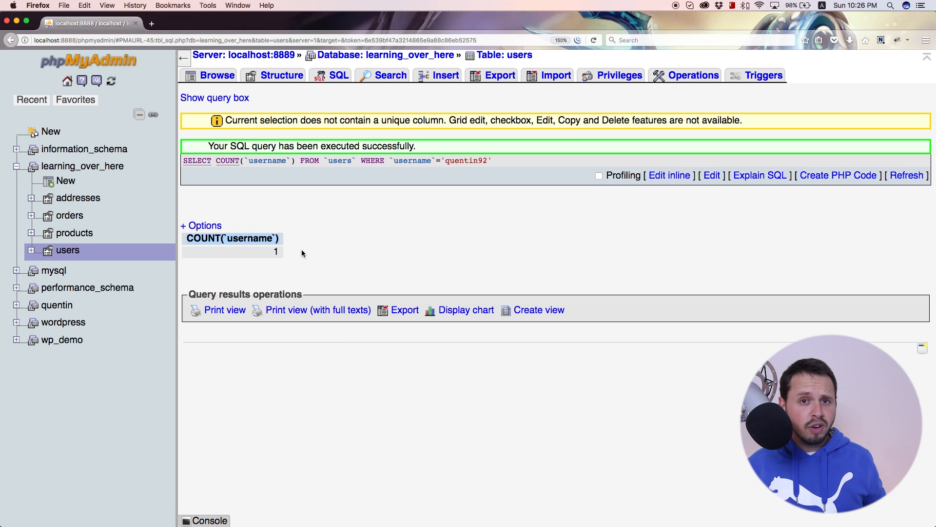
{"action": "mouse_move", "coordinate": [316, 130]}
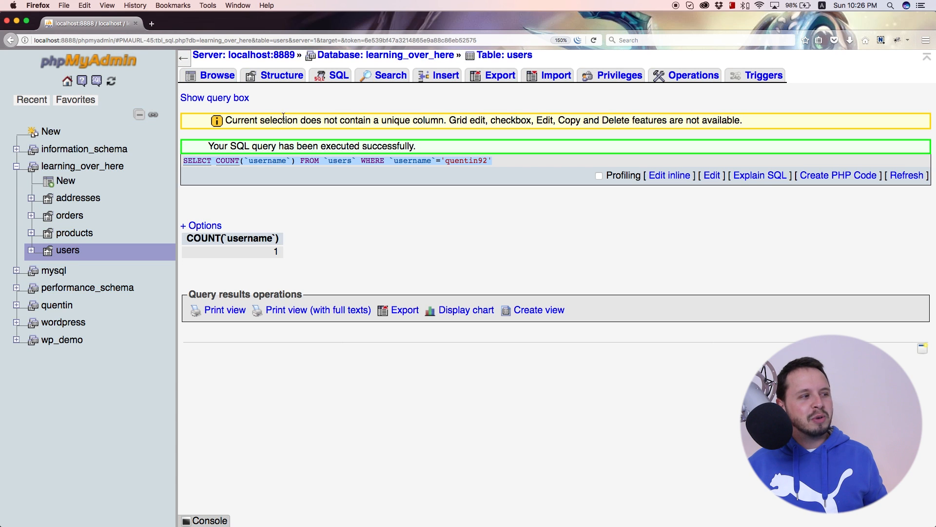
{"action": "mouse_move", "coordinate": [332, 75]}
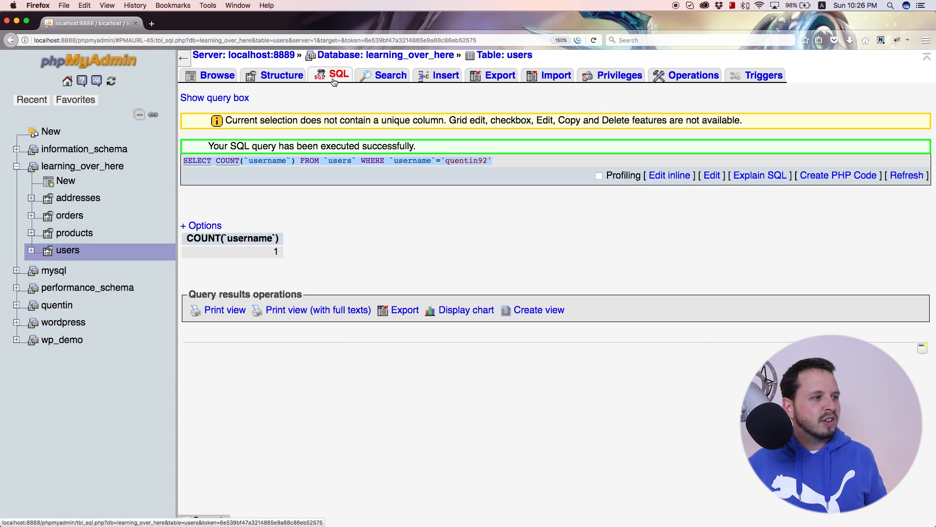
Bring up a fresh SQL editor for users with the default SELECT * FROM … WHERE 1
{"action": "left_click", "coordinate": [331, 75]}
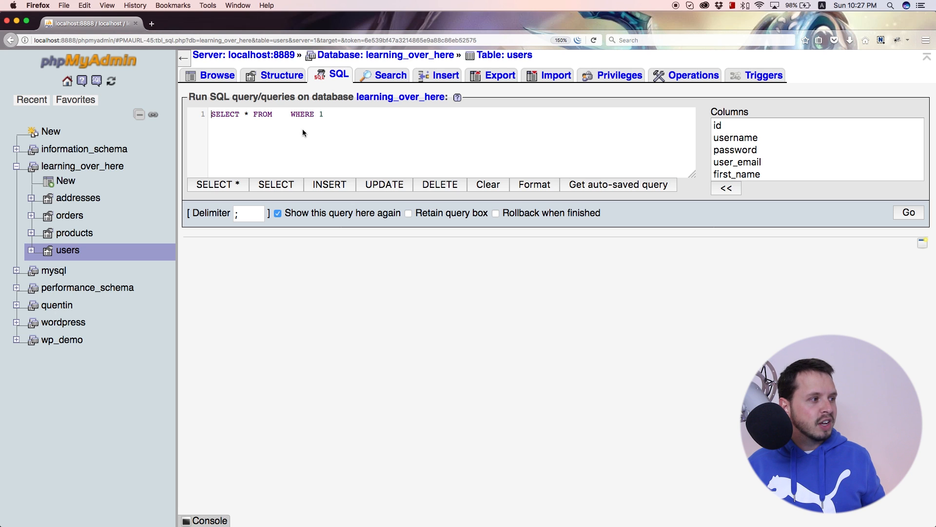
View the users table's structure and 15 rows, then show the products table's structure
{"action": "left_click", "coordinate": [282, 76]}
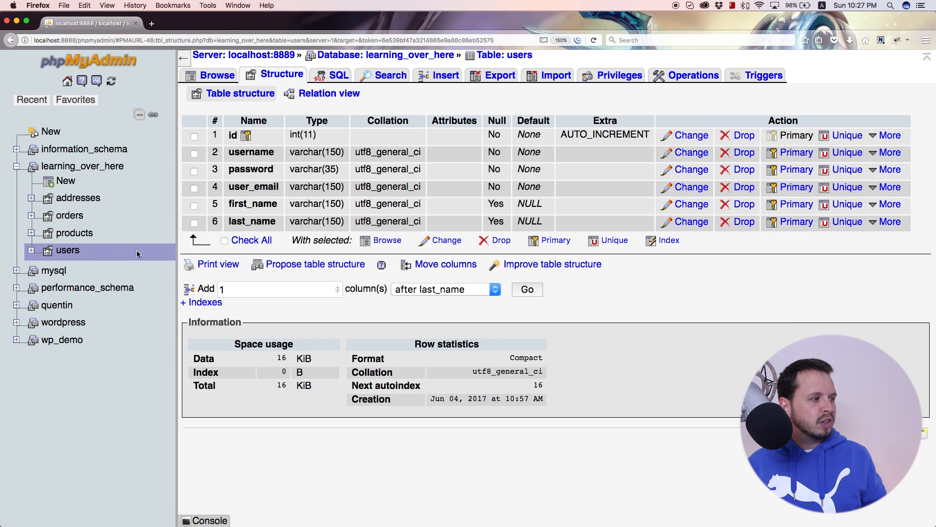
{"action": "mouse_move", "coordinate": [217, 75]}
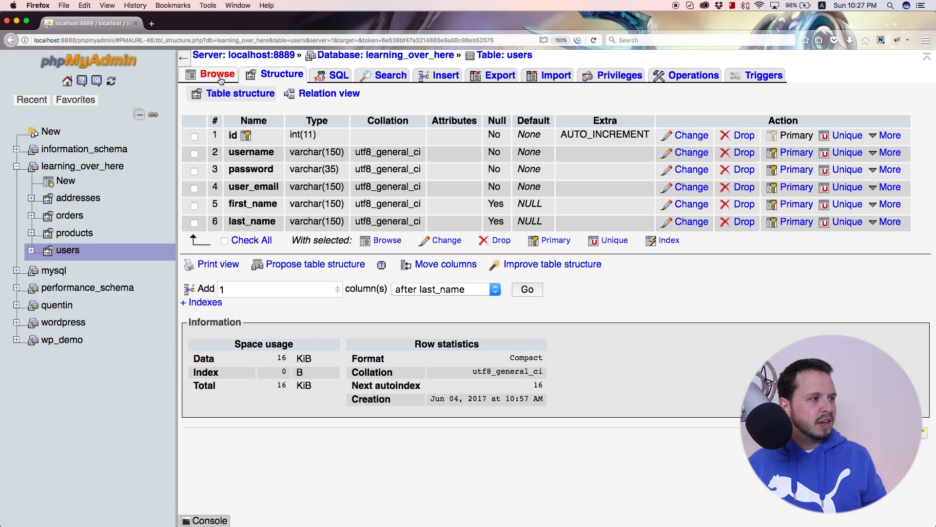
{"action": "left_click", "coordinate": [217, 75]}
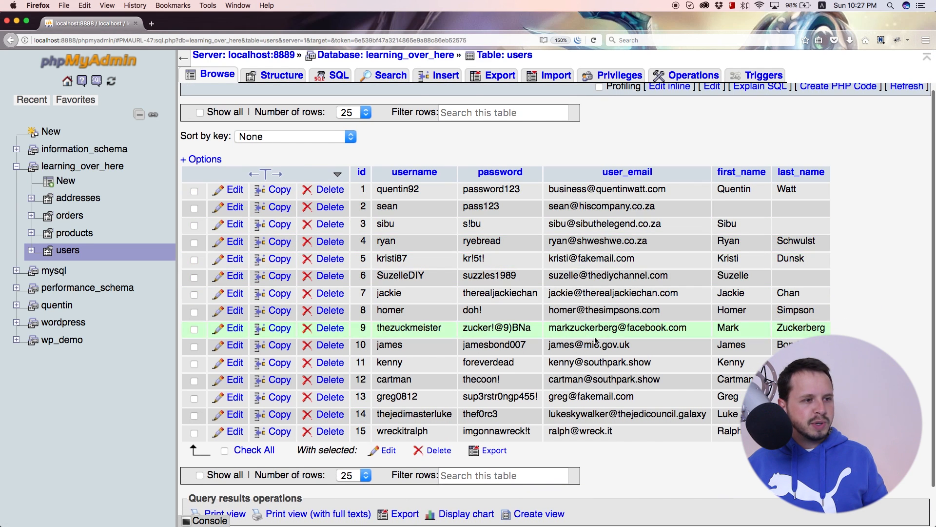
{"action": "mouse_move", "coordinate": [738, 234]}
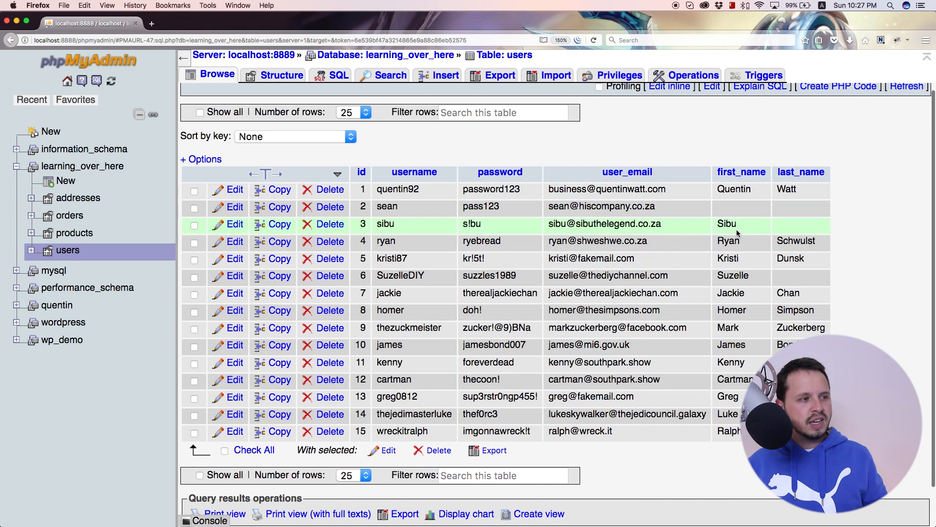
{"action": "left_click", "coordinate": [74, 233]}
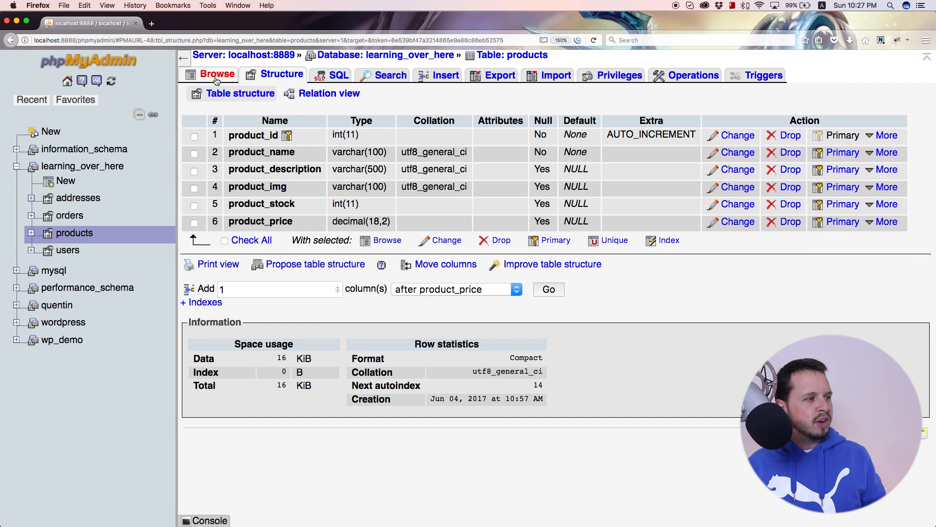
Browse the 13 products rows, looking over their stock and price values
{"action": "left_click", "coordinate": [217, 75]}
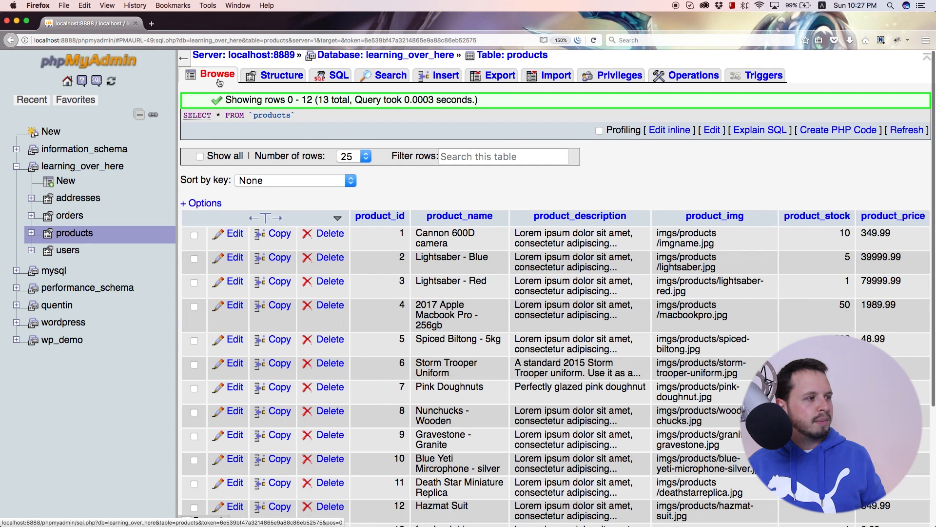
{"action": "scroll", "scroll_direction": "down", "scroll_amount": 3}
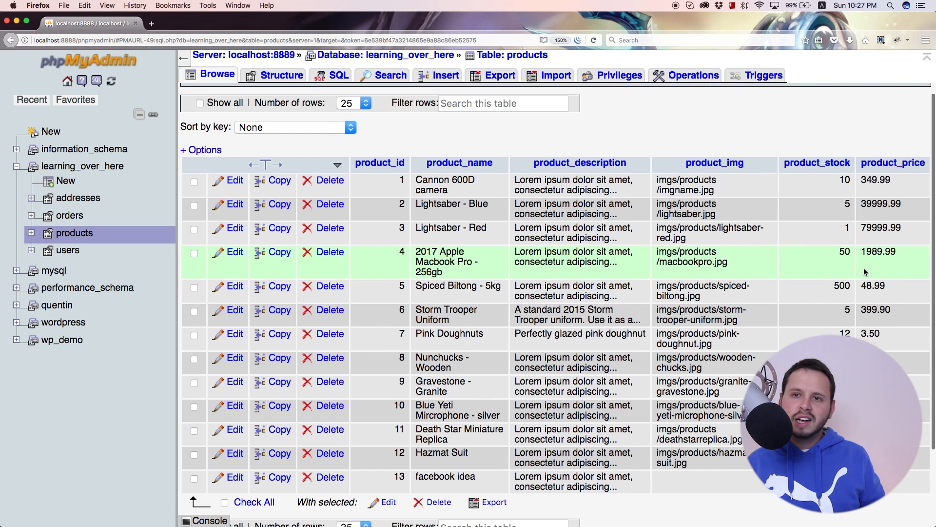
{"action": "scroll", "scroll_direction": "down", "scroll_amount": 3}
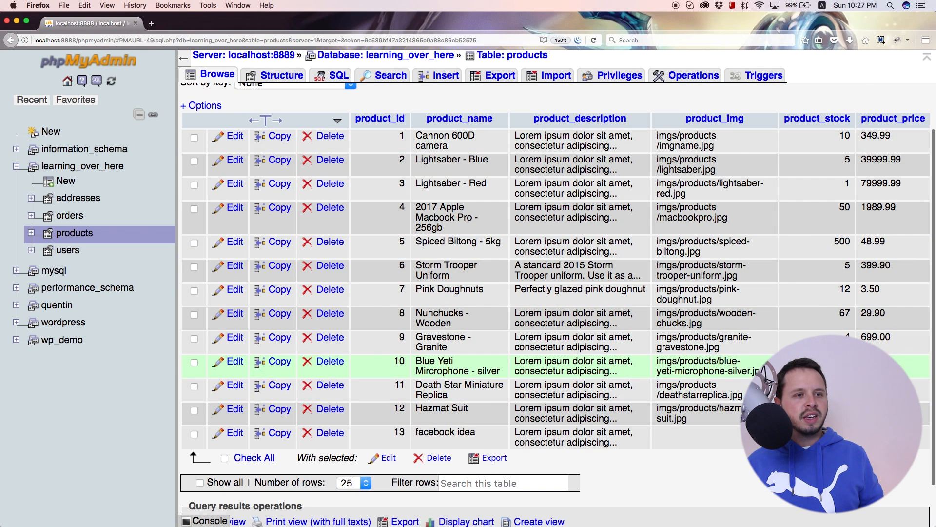
{"action": "scroll", "scroll_direction": "up", "scroll_amount": 3}
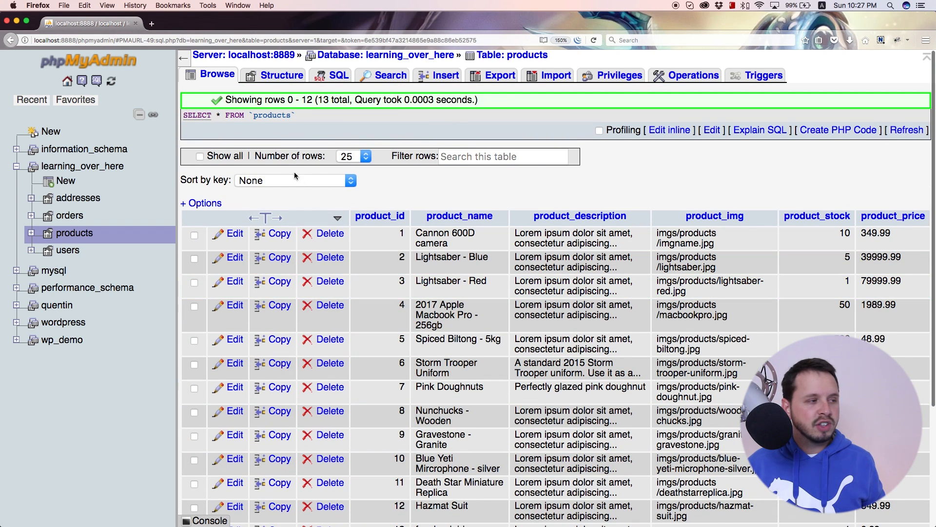
{"action": "scroll", "scroll_direction": "down", "scroll_amount": 3}
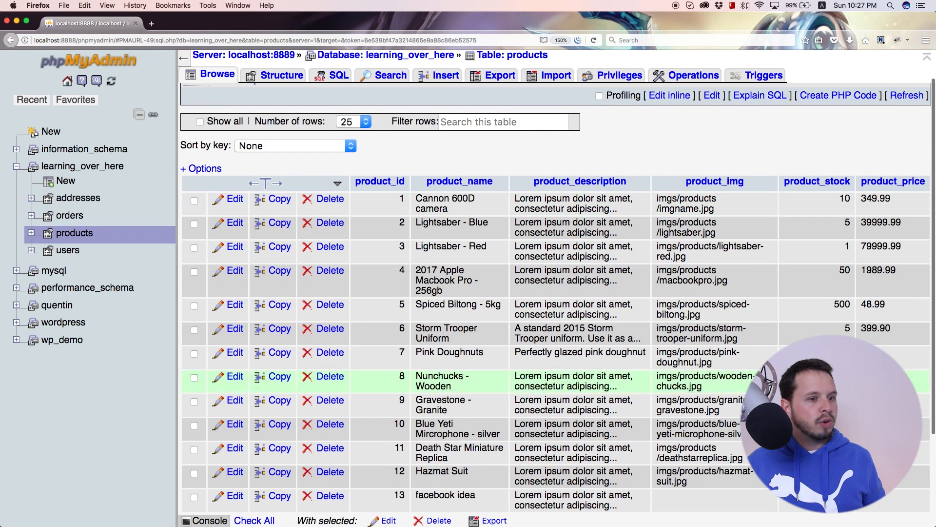
{"action": "mouse_move", "coordinate": [475, 144]}
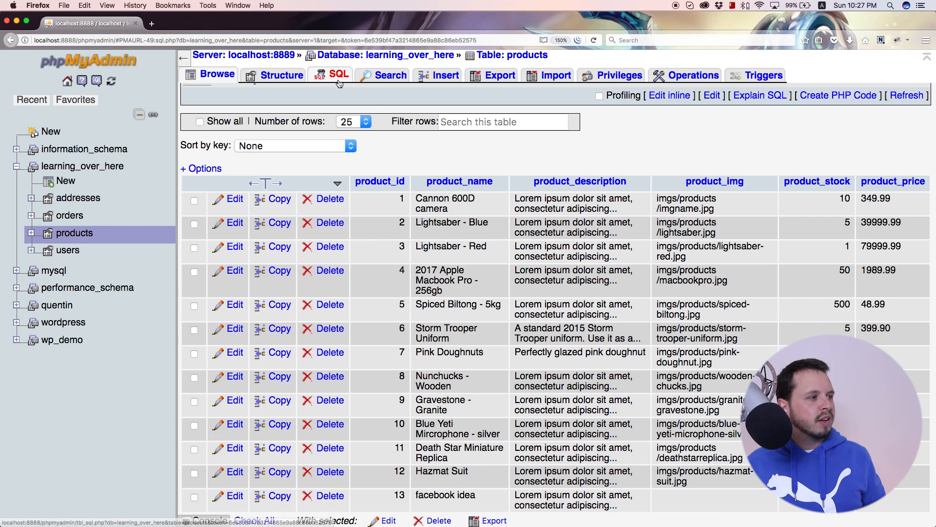
Write SELECT AVG(`product_price`) FROM `products` in the products SQL editor
{"action": "left_click", "coordinate": [339, 75]}
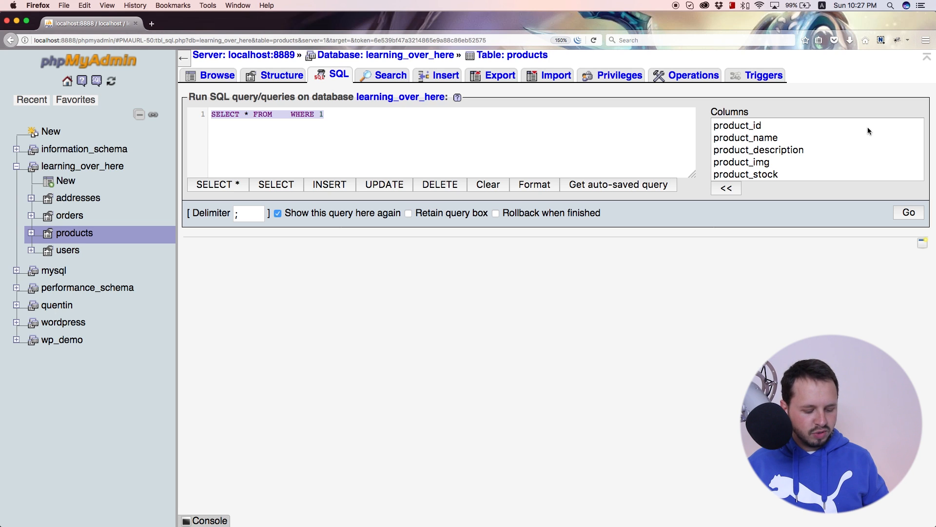
{"action": "type", "text": "selec"}
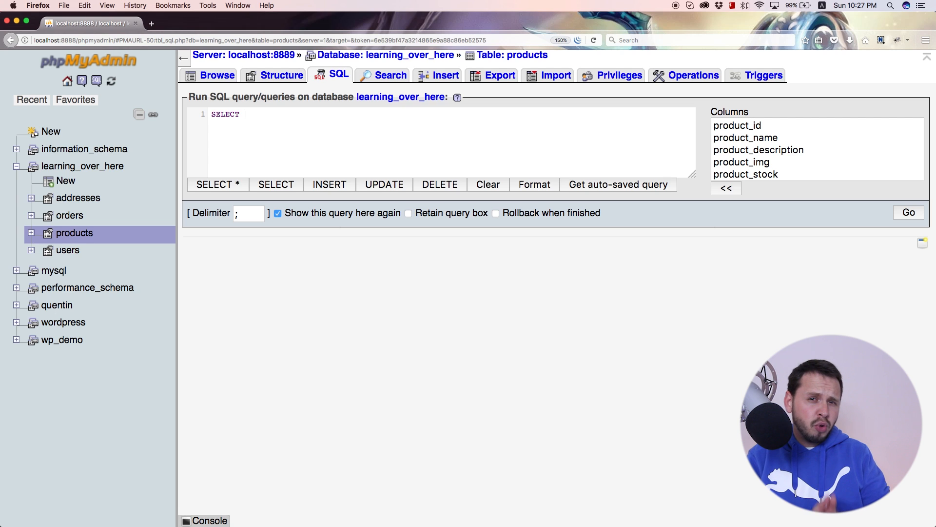
{"action": "type", "text": "a"}
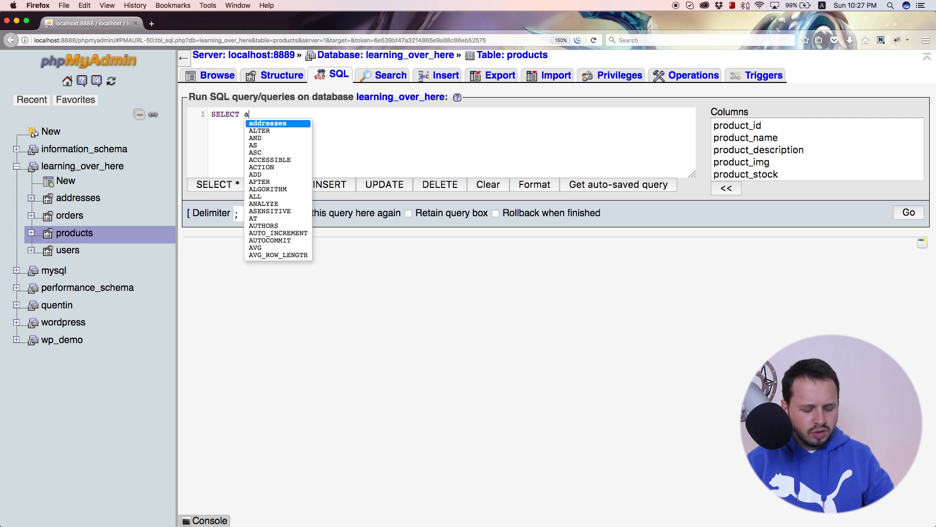
{"action": "type", "text": "VG("}
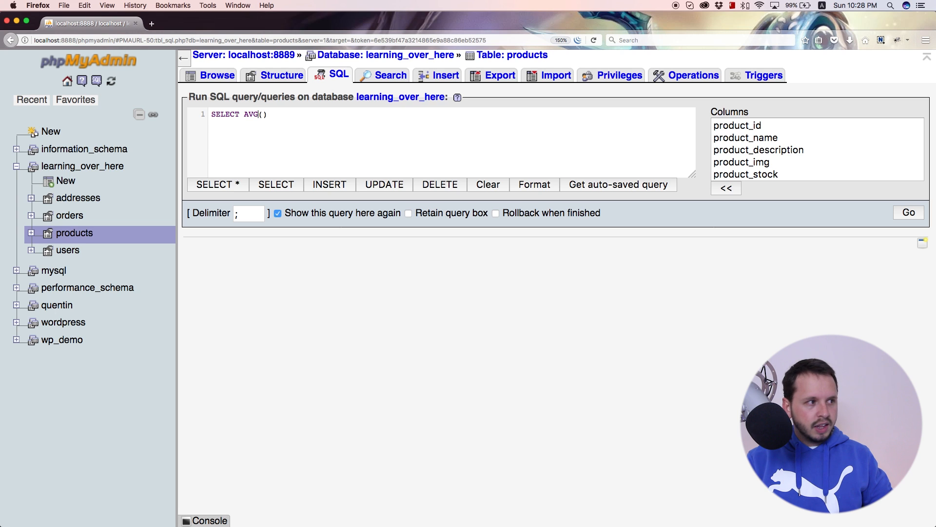
{"action": "mouse_move", "coordinate": [263, 98]}
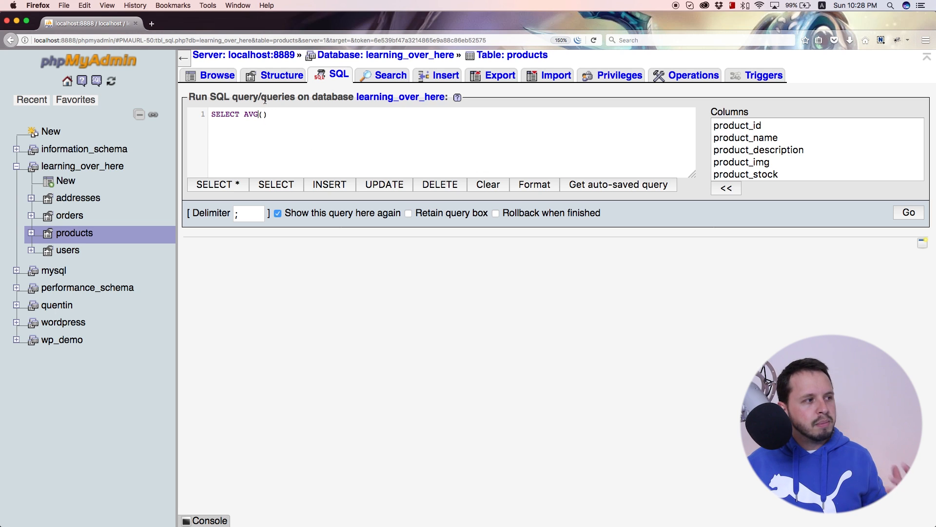
{"action": "mouse_move", "coordinate": [283, 118]}
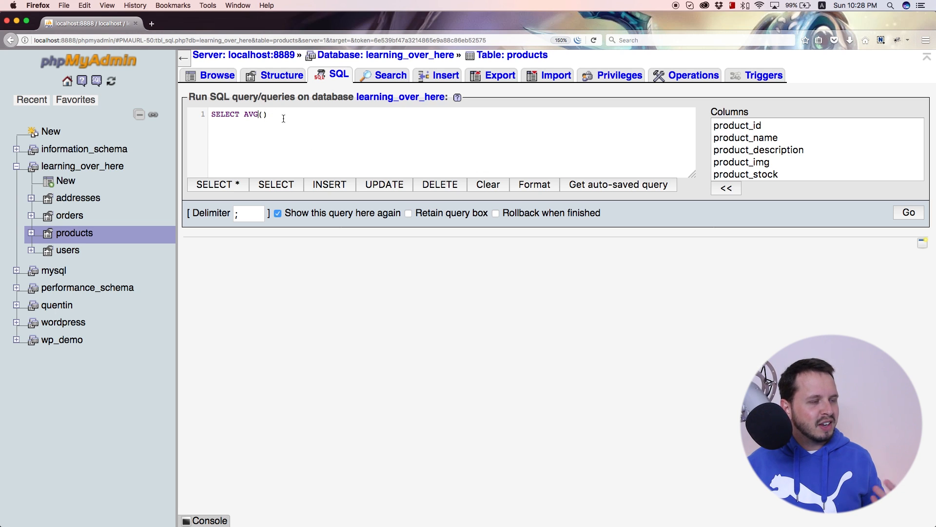
{"action": "mouse_move", "coordinate": [561, 126]}
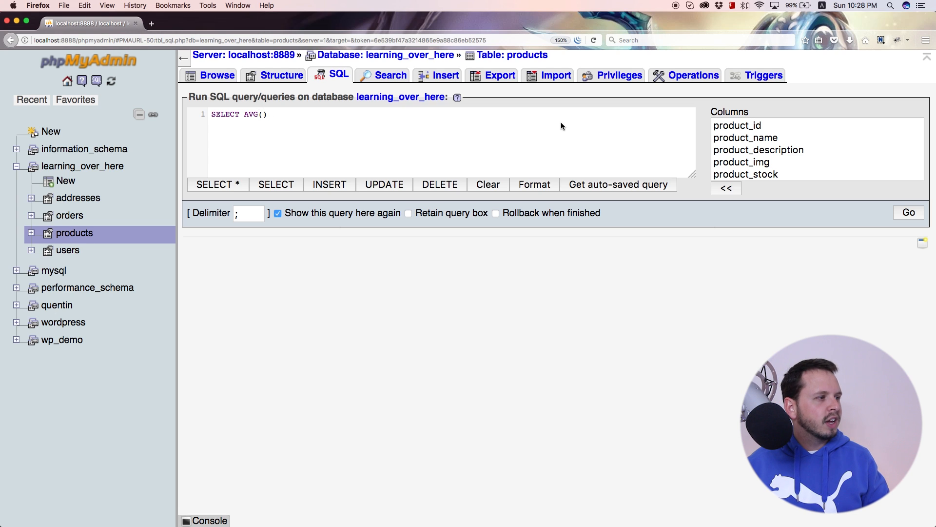
{"action": "type", "text": "*"}
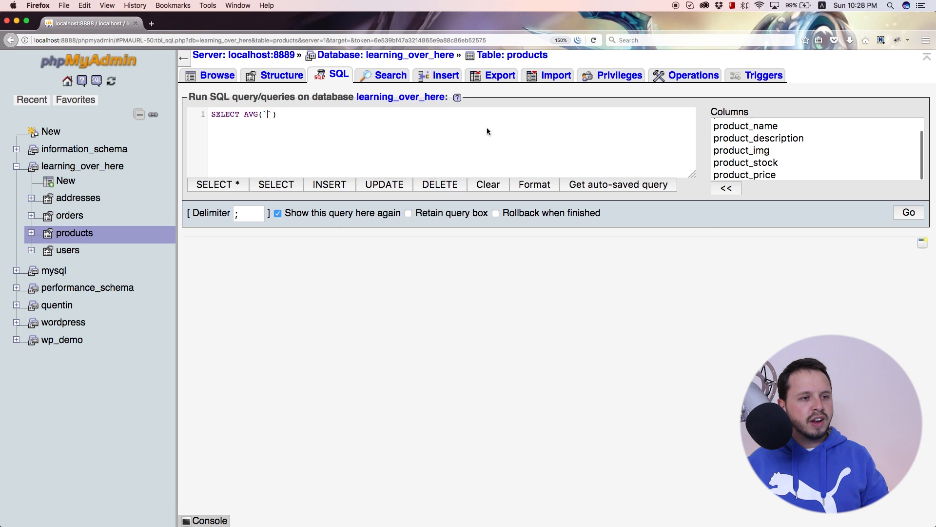
{"action": "type", "text": "product_price"}
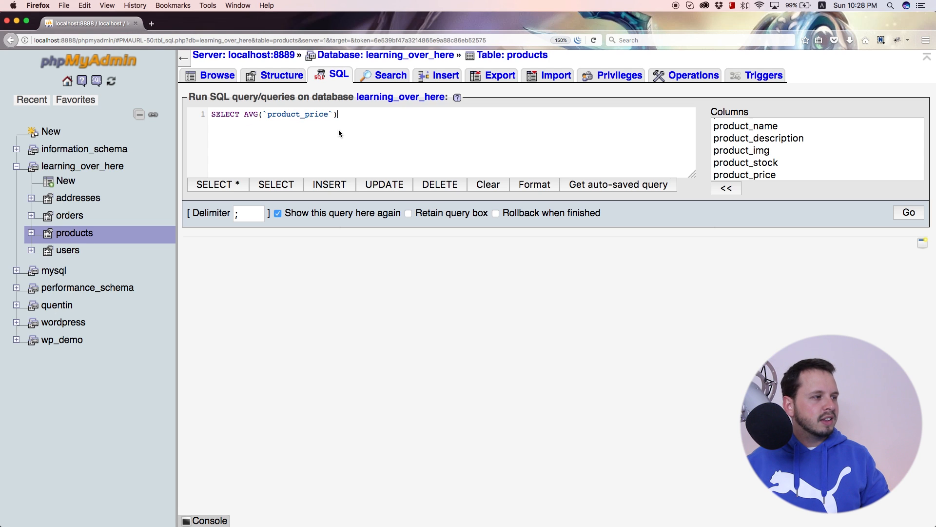
{"action": "type", "text": "FROM"}
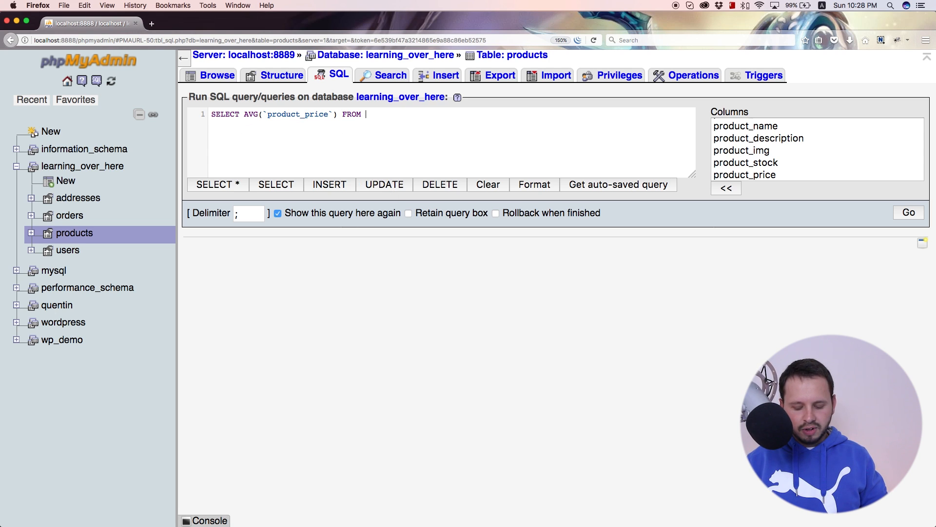
{"action": "type", "text": "`pr"}
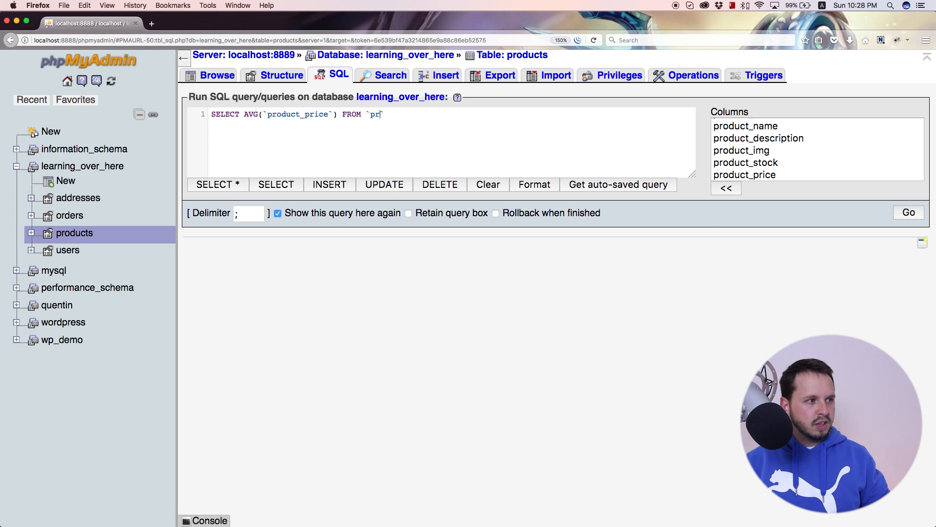
{"action": "type", "text": "oducts"}
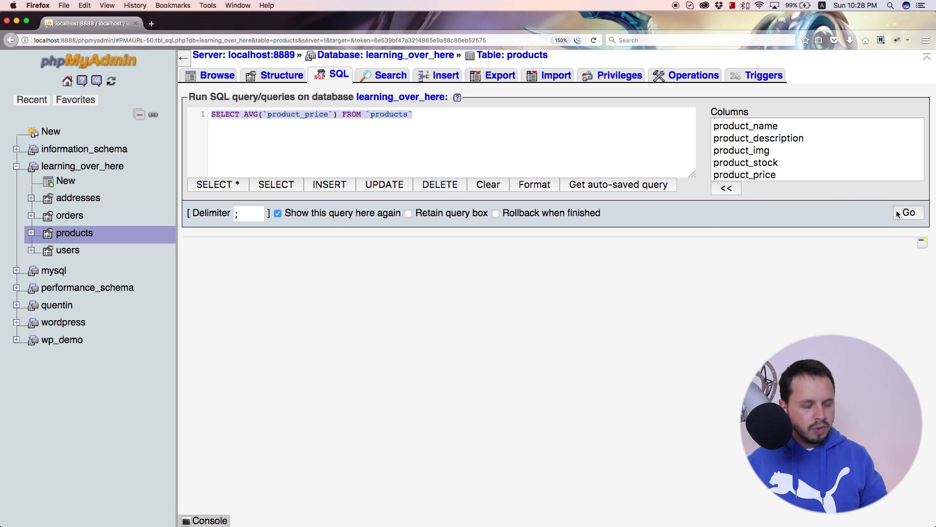
Run the average-price query, returning a single value of 9588.163846
{"action": "left_click", "coordinate": [907, 213]}
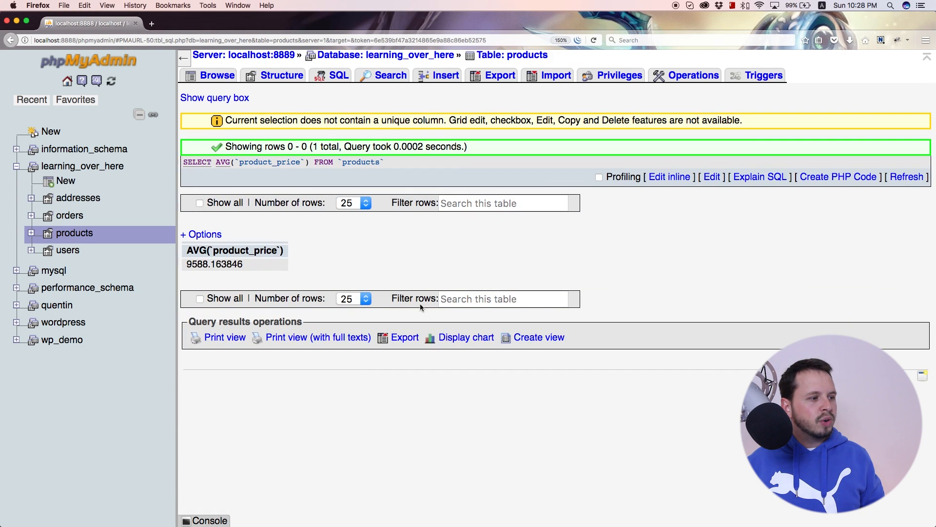
{"action": "mouse_move", "coordinate": [200, 278]}
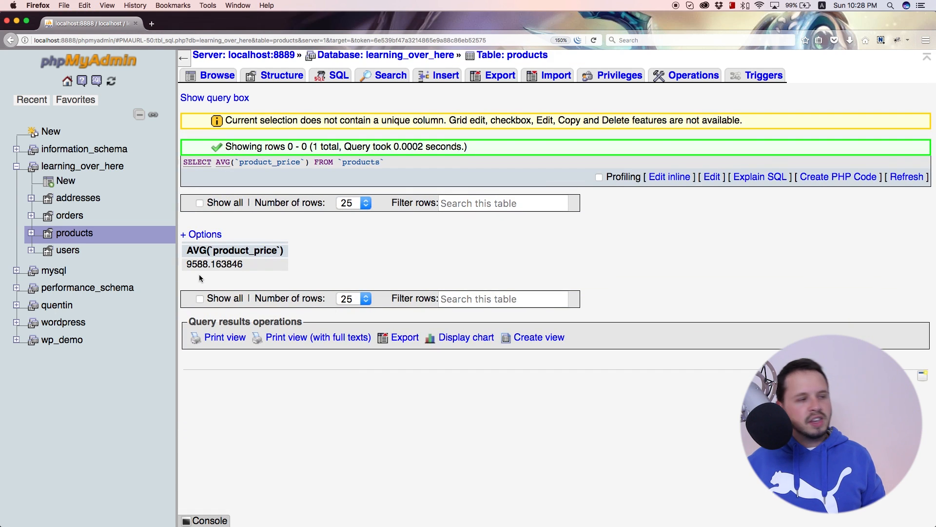
{"action": "left_click", "coordinate": [214, 264]}
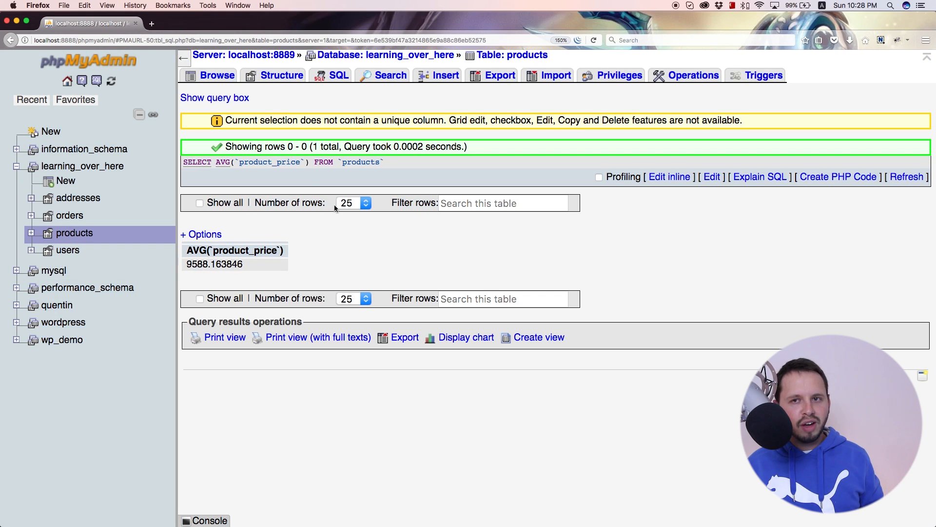
{"action": "mouse_move", "coordinate": [339, 75]}
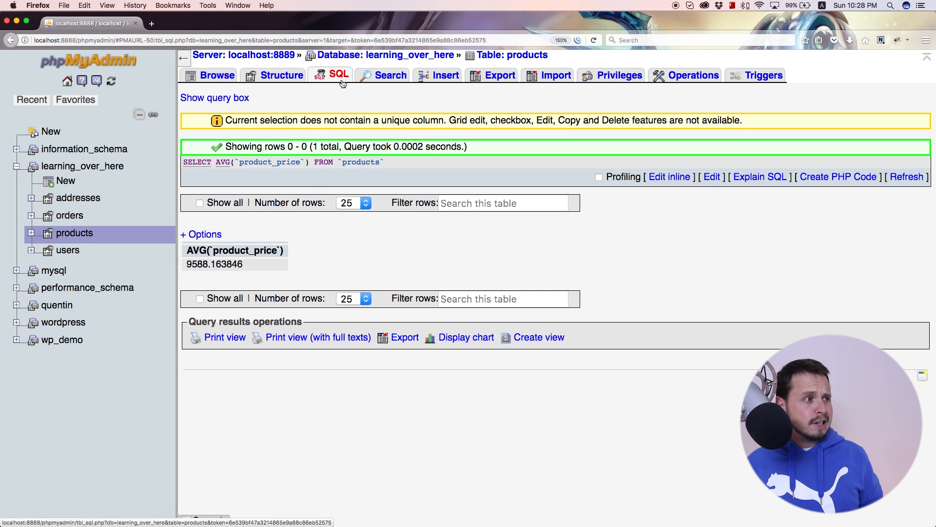
Compose SELECT SUM(`product_stock`) FROM `products` by editing the pasted AVG price query
{"action": "left_click", "coordinate": [338, 76]}
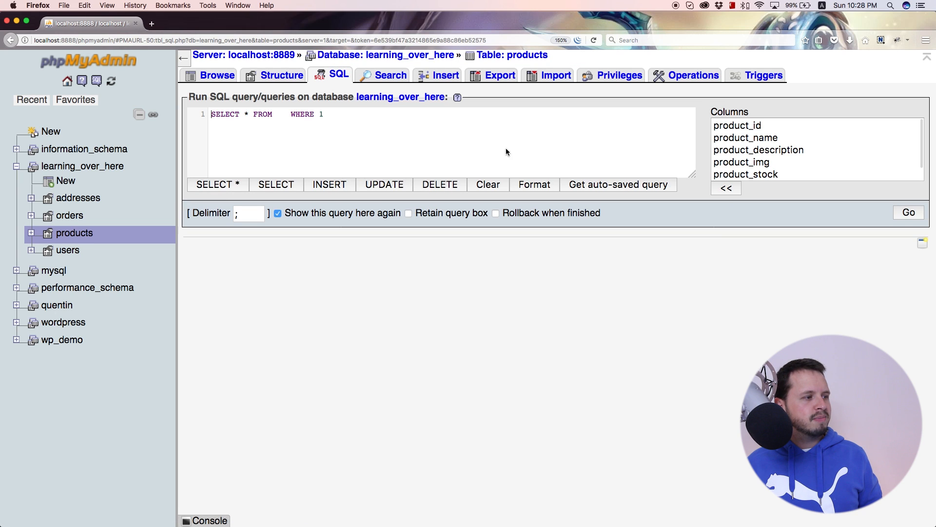
{"action": "mouse_move", "coordinate": [561, 153]}
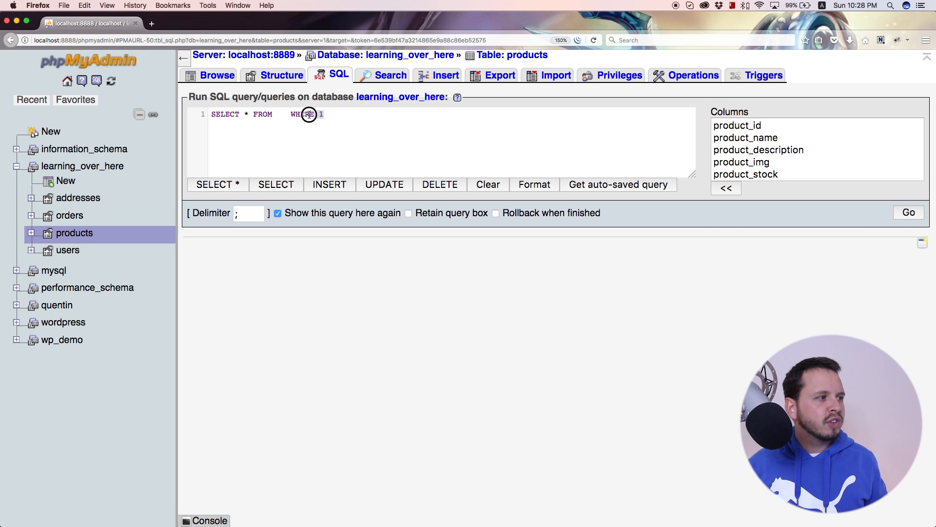
{"action": "type", "text": "SELECT AVG(`product_price`) FROM `products`"}
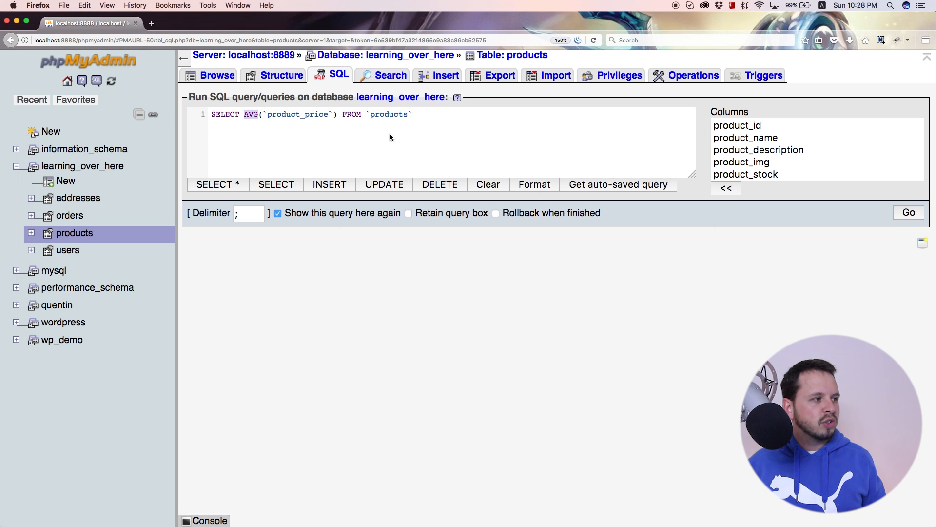
{"action": "type", "text": "SUM"}
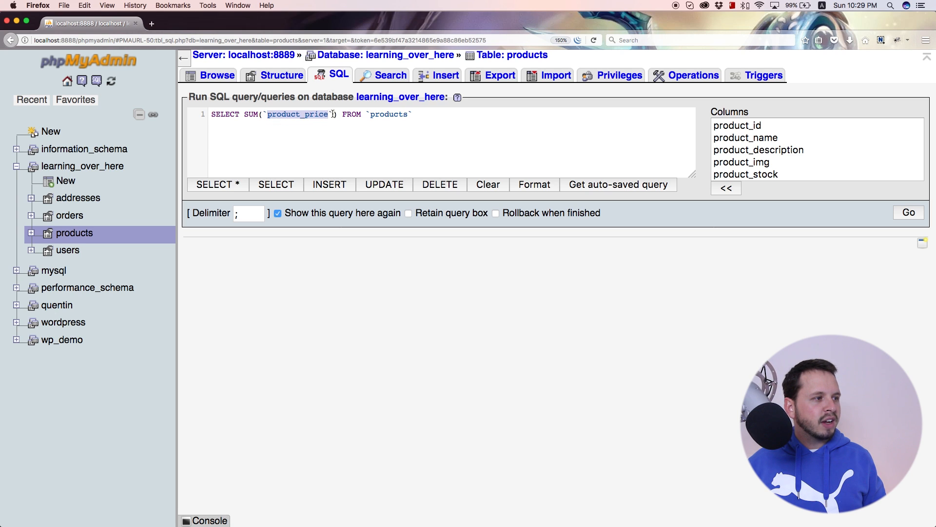
{"action": "mouse_move", "coordinate": [762, 173]}
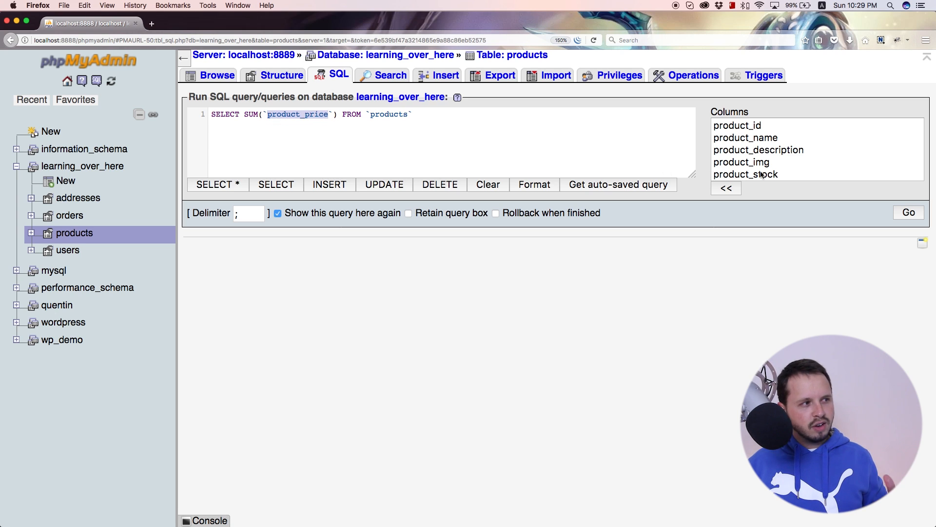
{"action": "scroll", "scroll_direction": "down", "scroll_amount": 3}
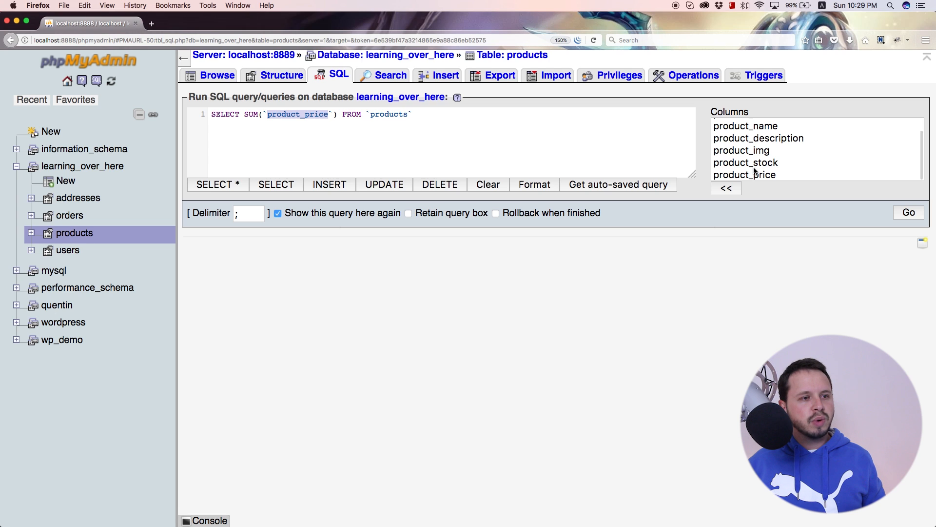
{"action": "key", "text": "Backspace"}
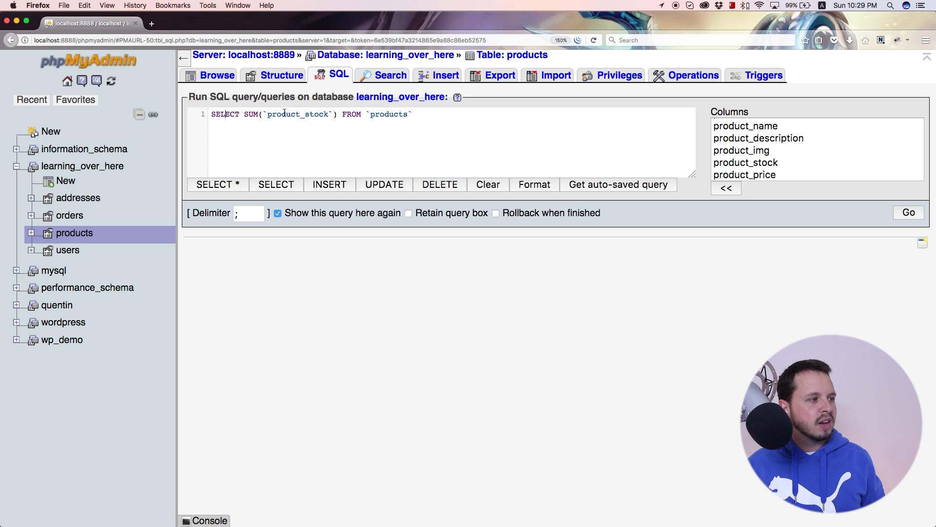
{"action": "mouse_move", "coordinate": [321, 129]}
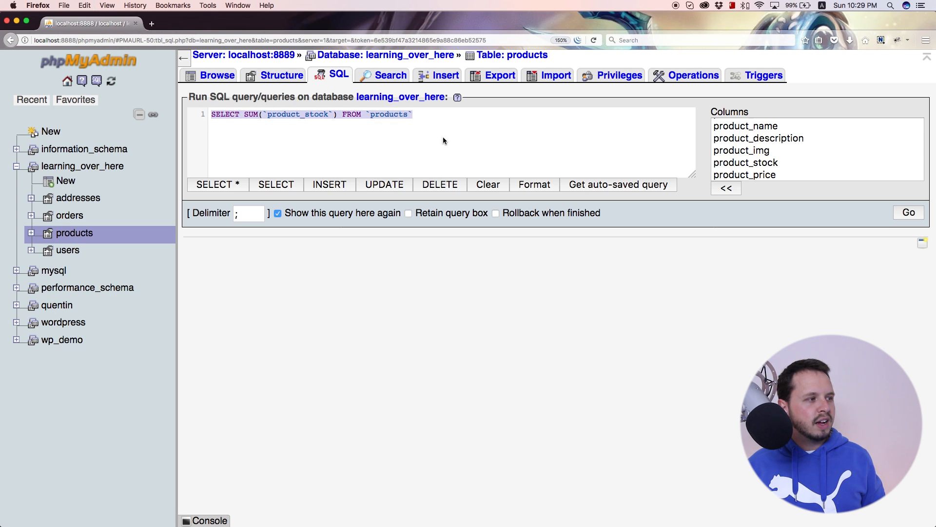
Execute the stock-total query, returning the single SUM(`product_stock`) value 678
{"action": "left_click", "coordinate": [908, 213]}
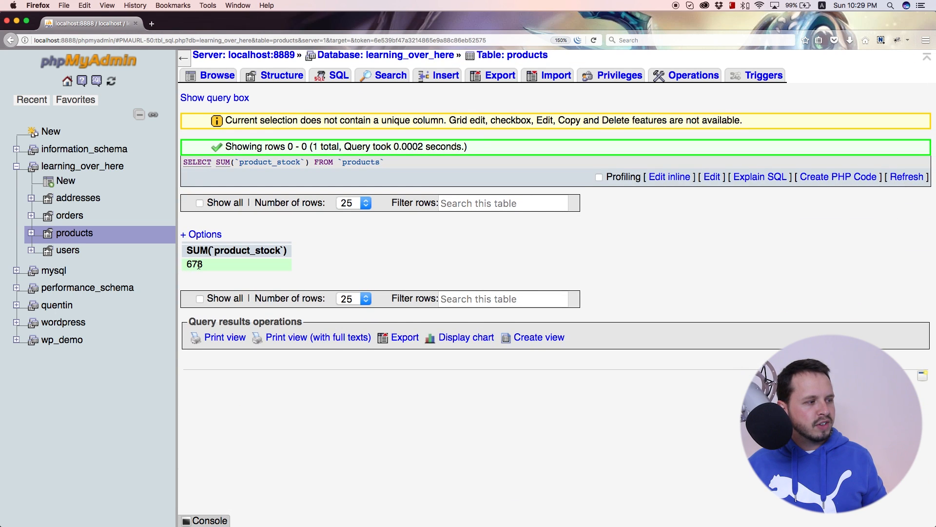
{"action": "mouse_move", "coordinate": [331, 75]}
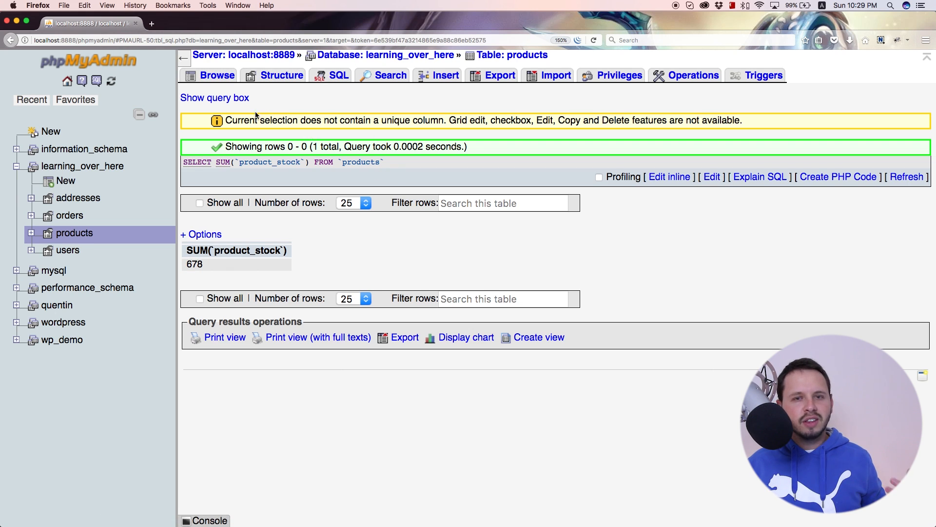
Browse the 13 product rows, then start a fresh default SELECT * FROM … WHERE 1 query
{"action": "left_click", "coordinate": [217, 76]}
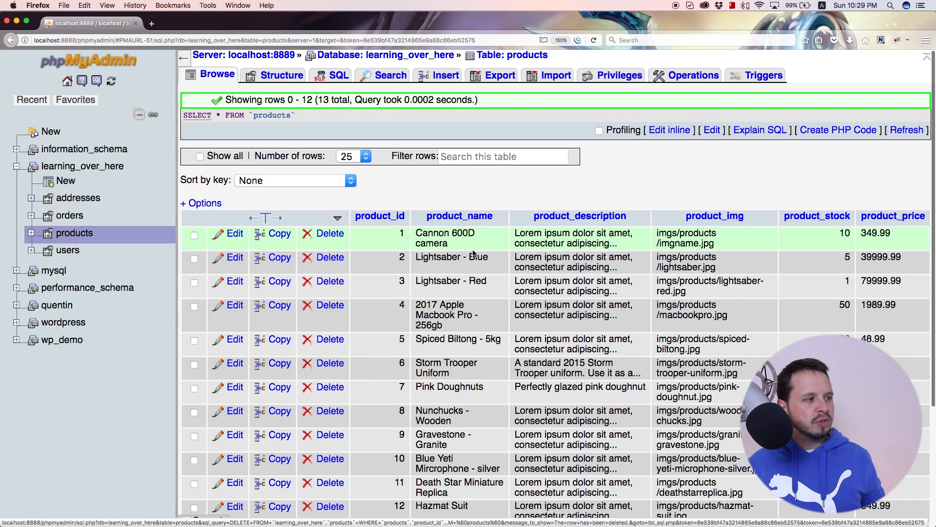
{"action": "scroll", "scroll_direction": "down", "scroll_amount": 3}
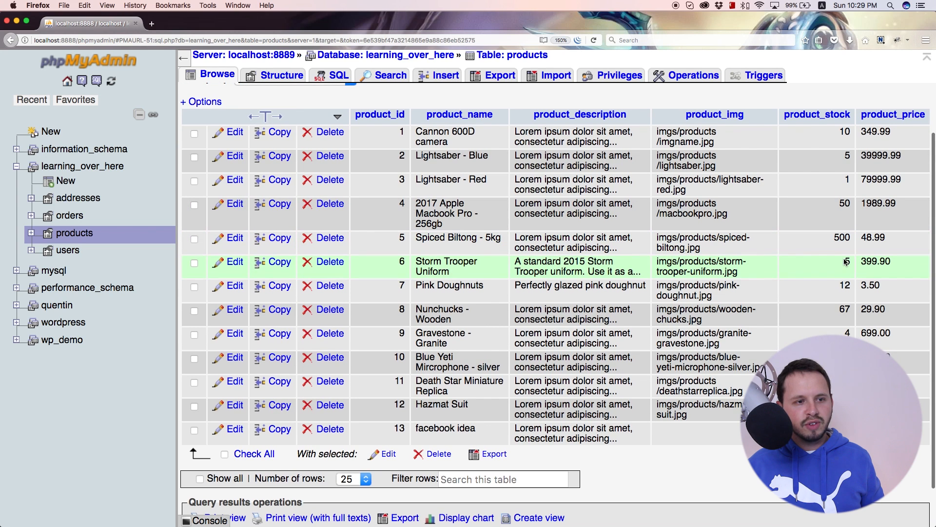
{"action": "left_click", "coordinate": [201, 101]}
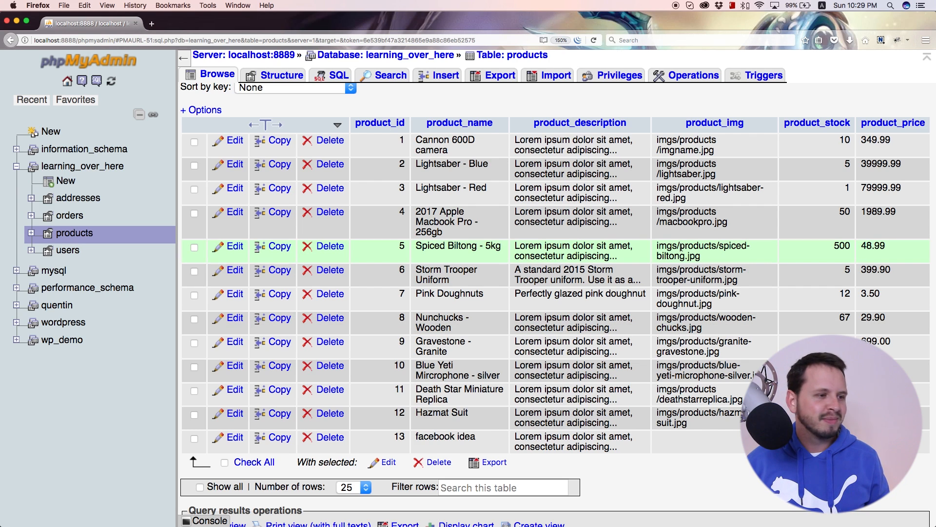
{"action": "left_click", "coordinate": [339, 75]}
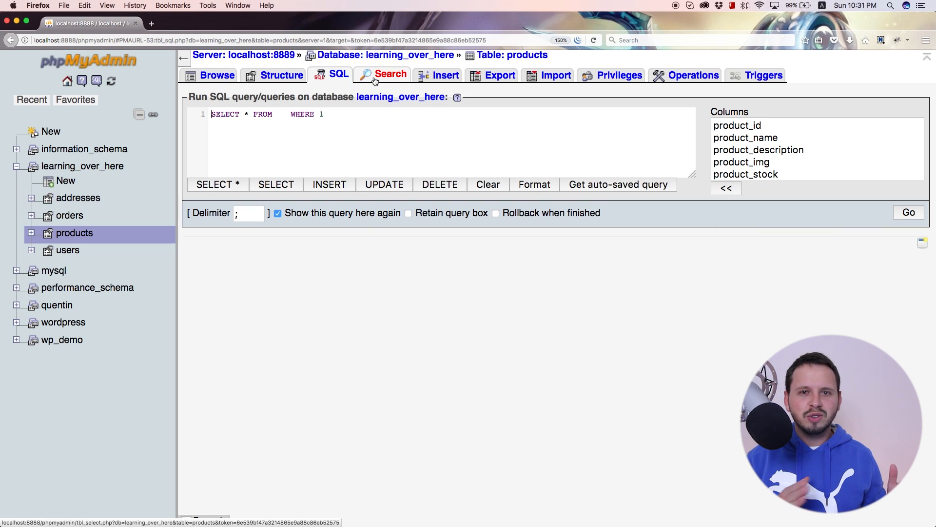